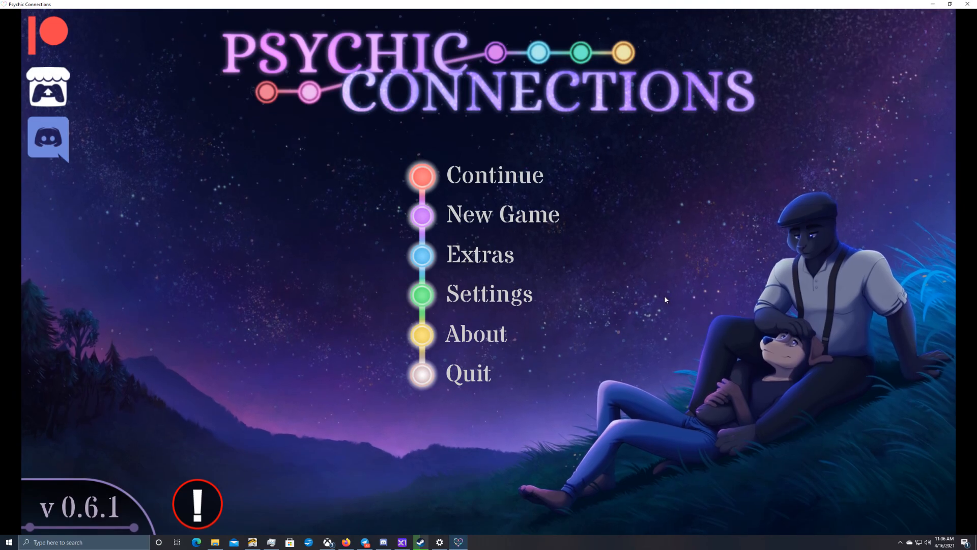
mouse_move(899, 180)
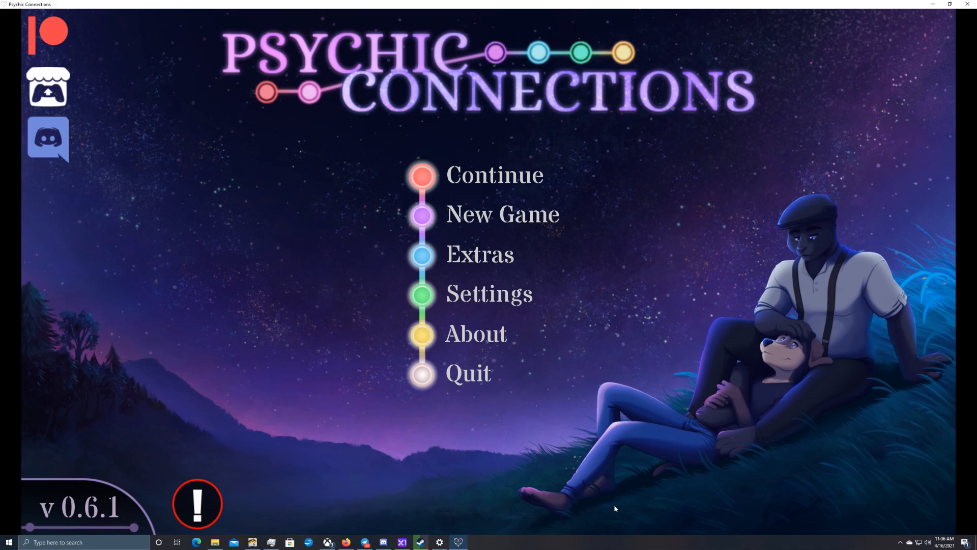
mouse_move(610, 508)
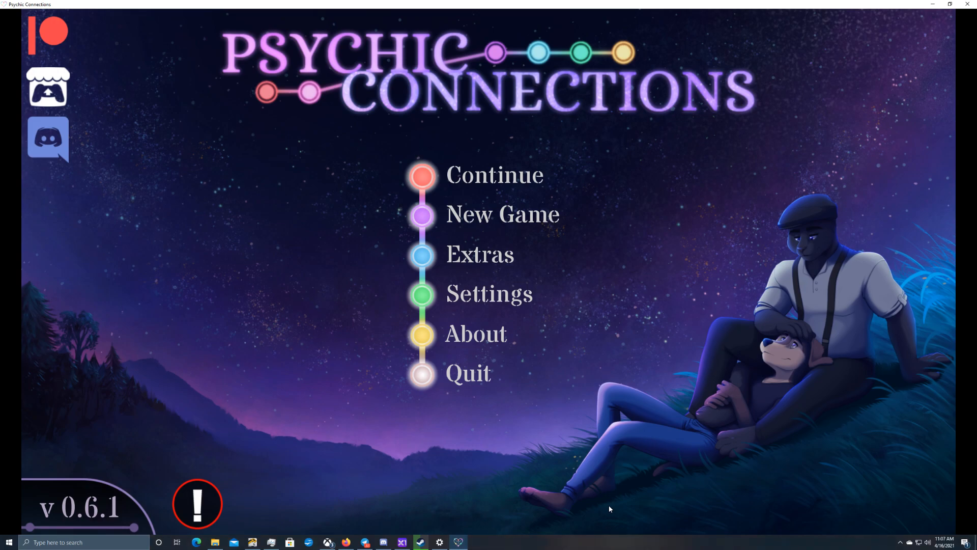
mouse_move(558, 463)
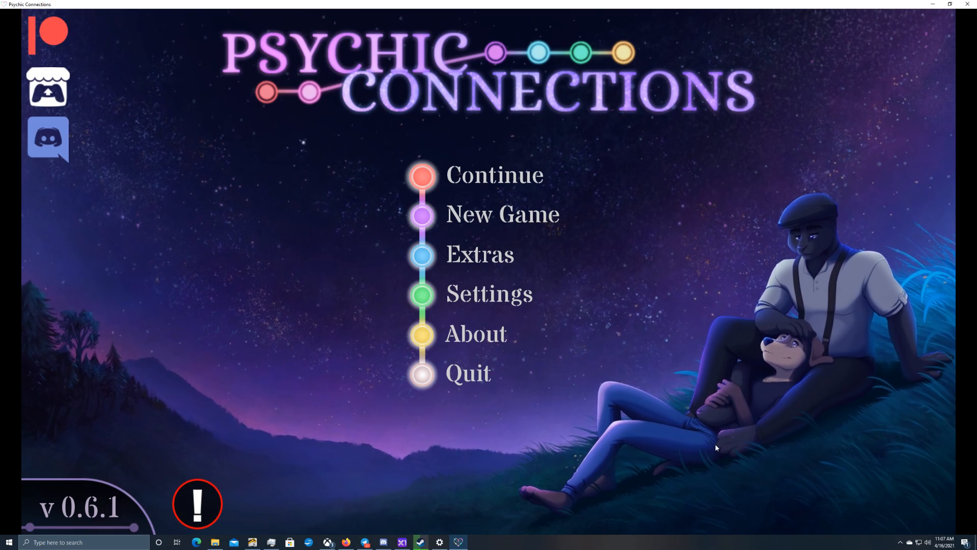
mouse_move(647, 492)
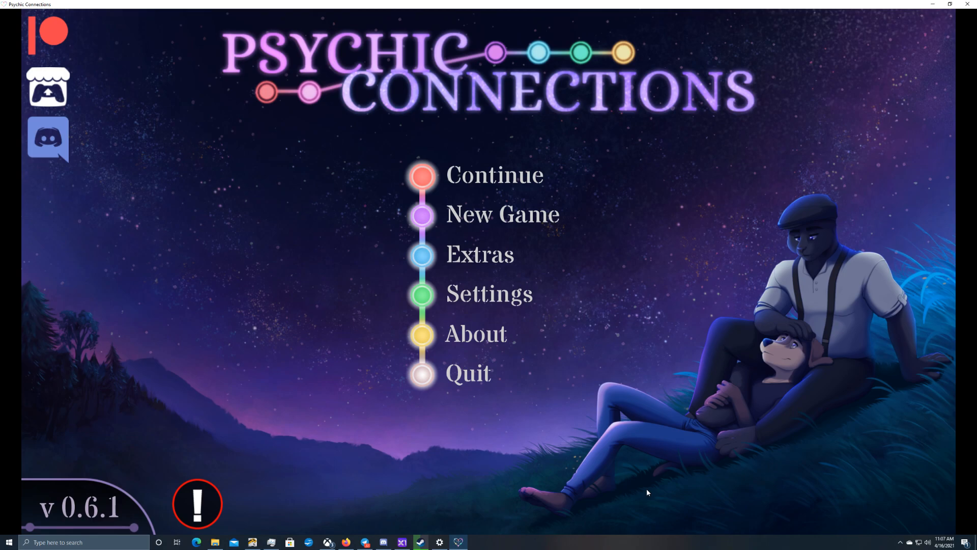
mouse_move(645, 486)
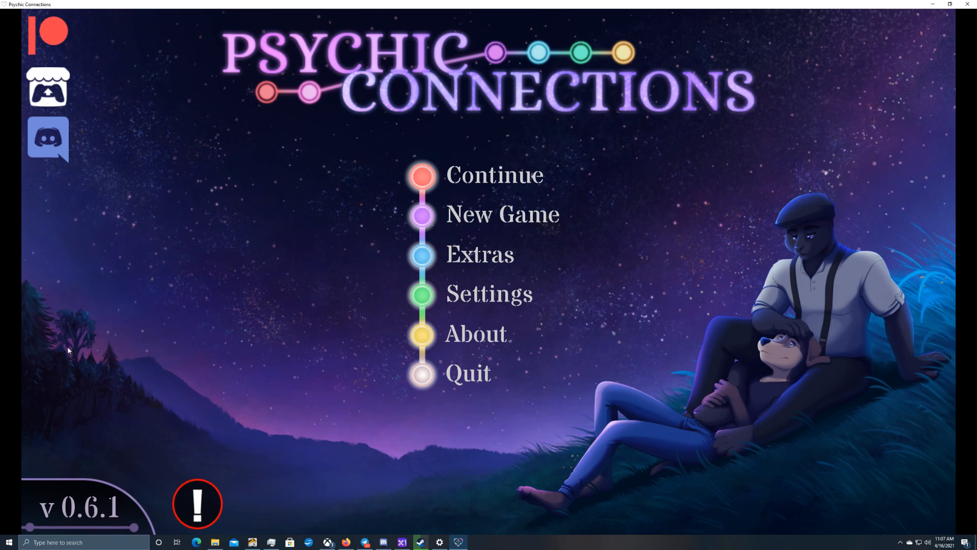
mouse_move(31, 296)
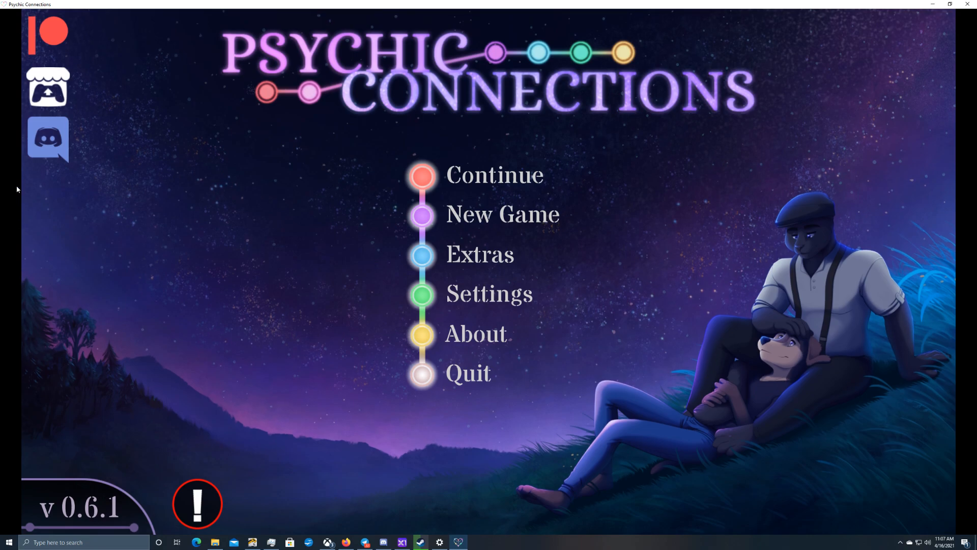
mouse_move(552, 404)
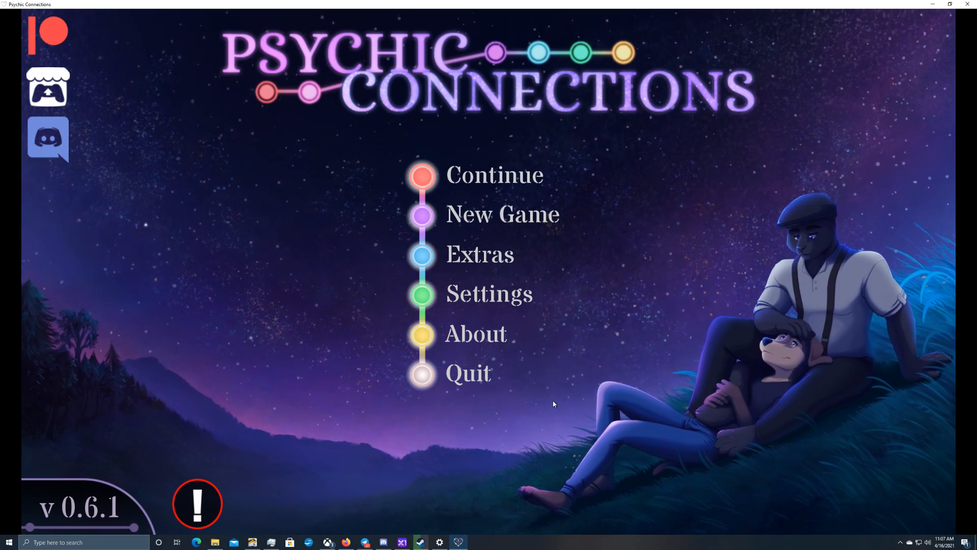
mouse_move(503, 175)
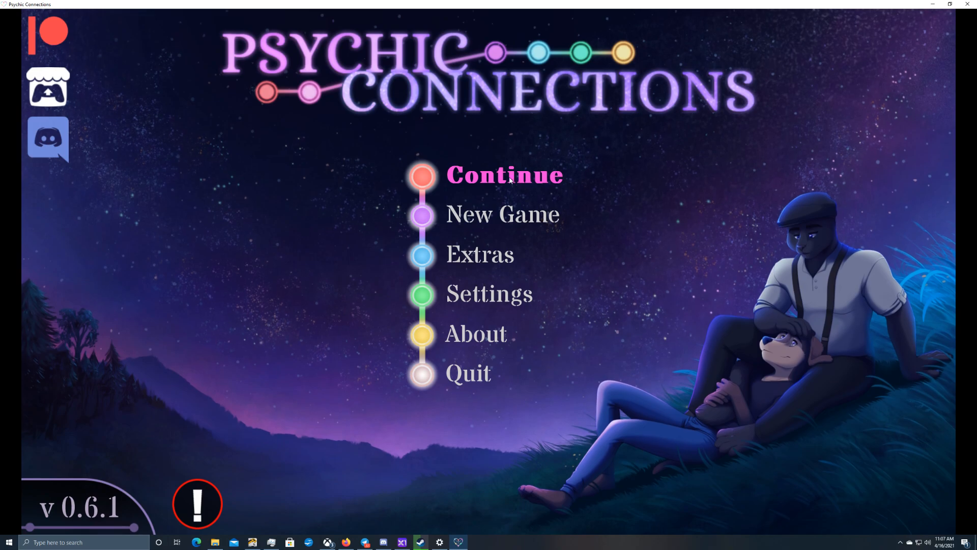
Load the newest quick save from Continue to resume Day 5 with Zoe
left_click(503, 175)
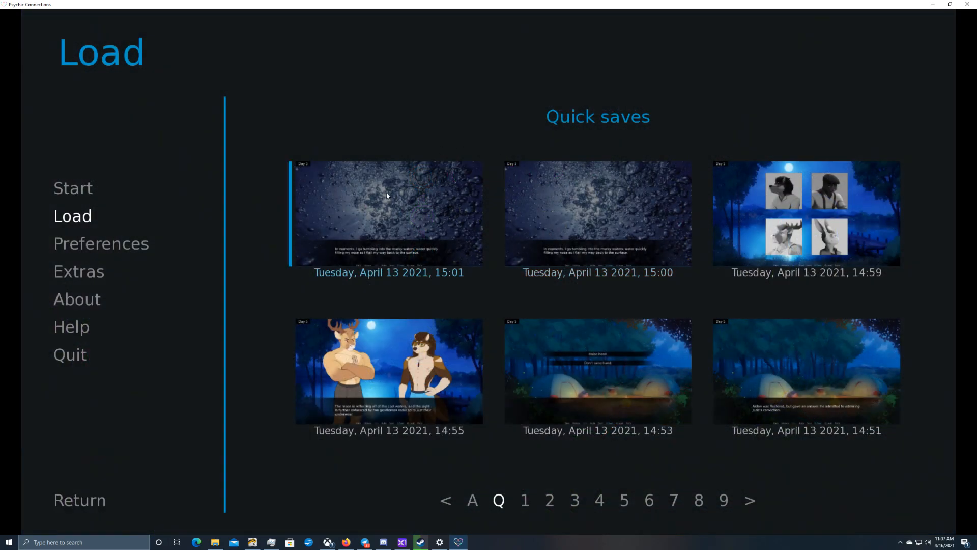
left_click(388, 214)
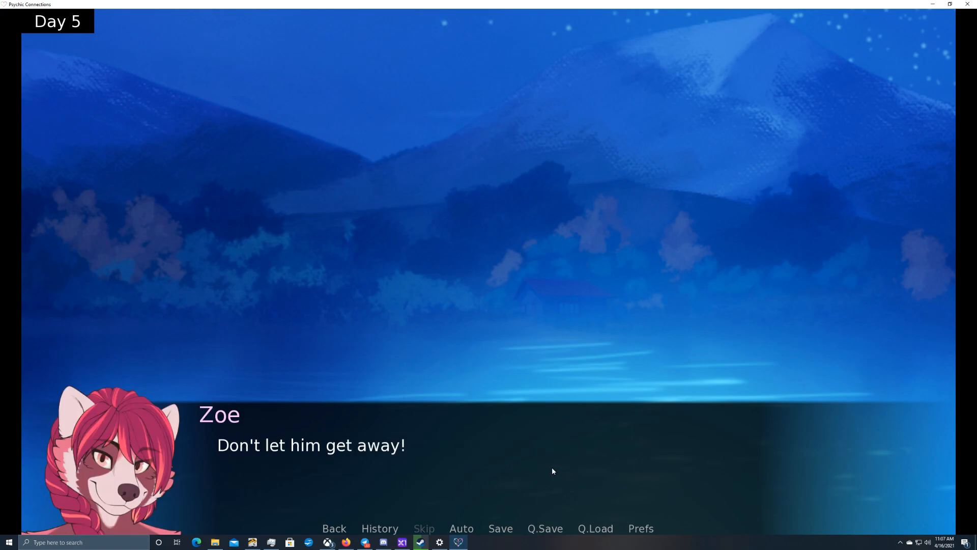
Advance through Zoe's, Jericho's and Mason's lakeside lines until Jericho ends the swim
left_click(550, 470)
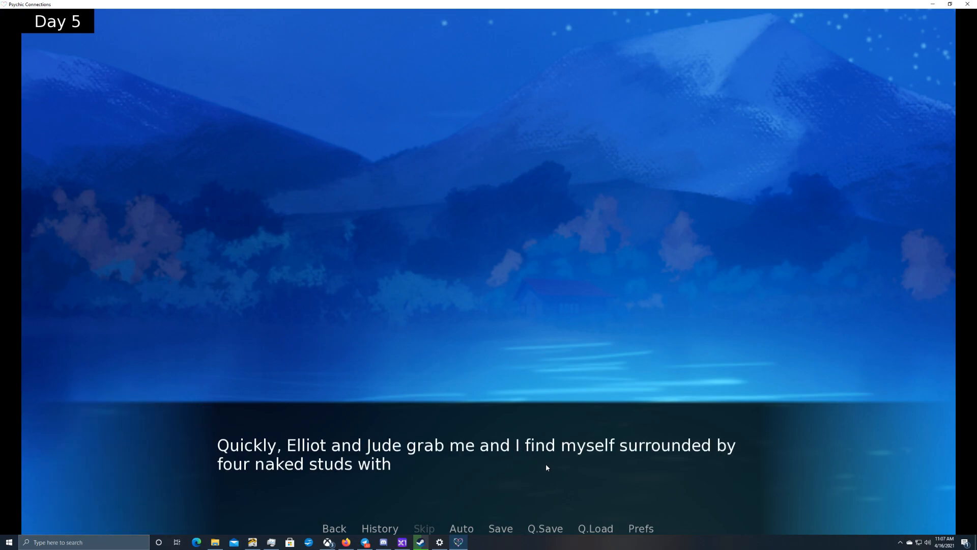
left_click(547, 467)
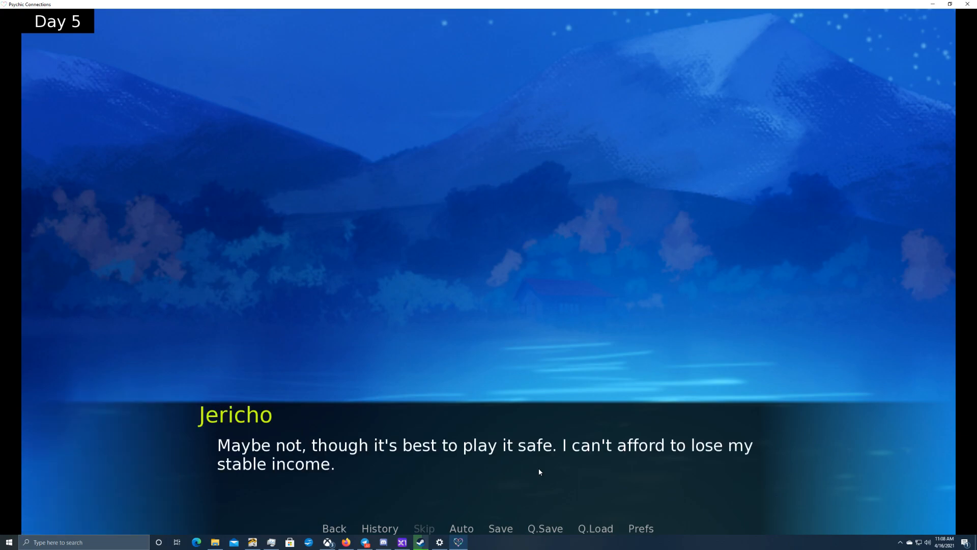
left_click(536, 468)
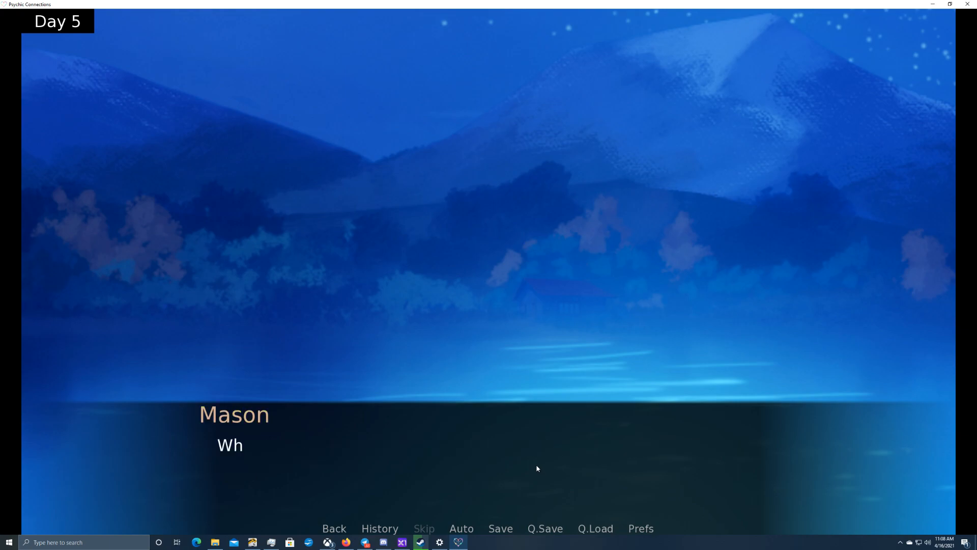
left_click(536, 468)
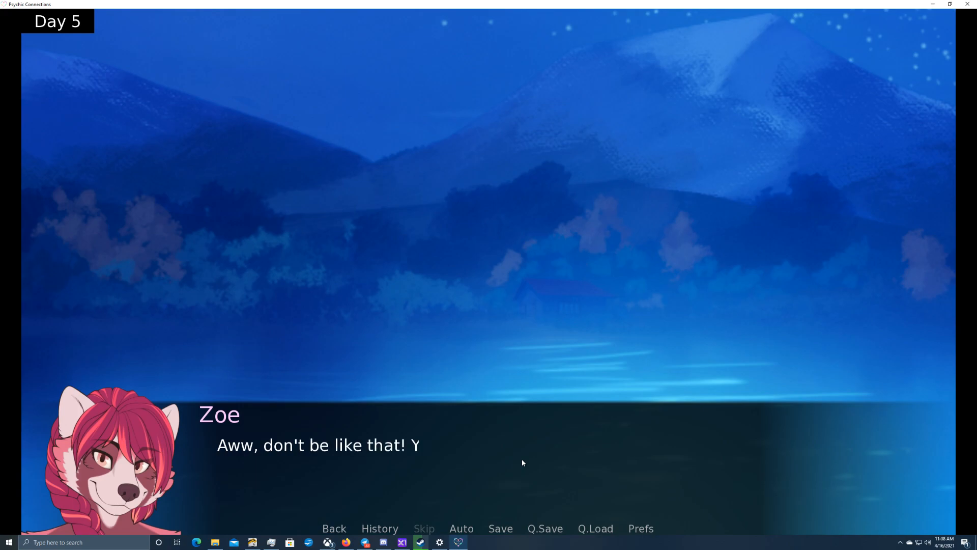
left_click(522, 461)
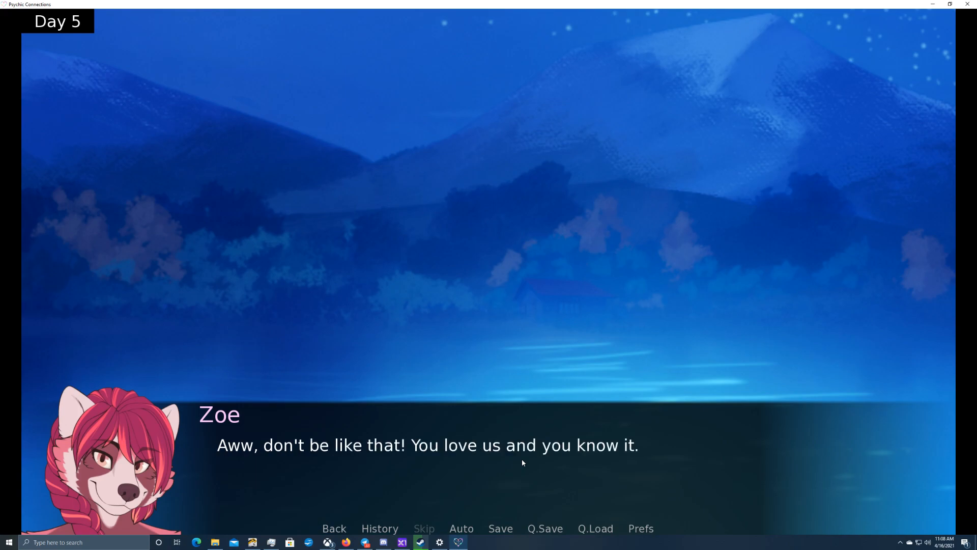
left_click(522, 462)
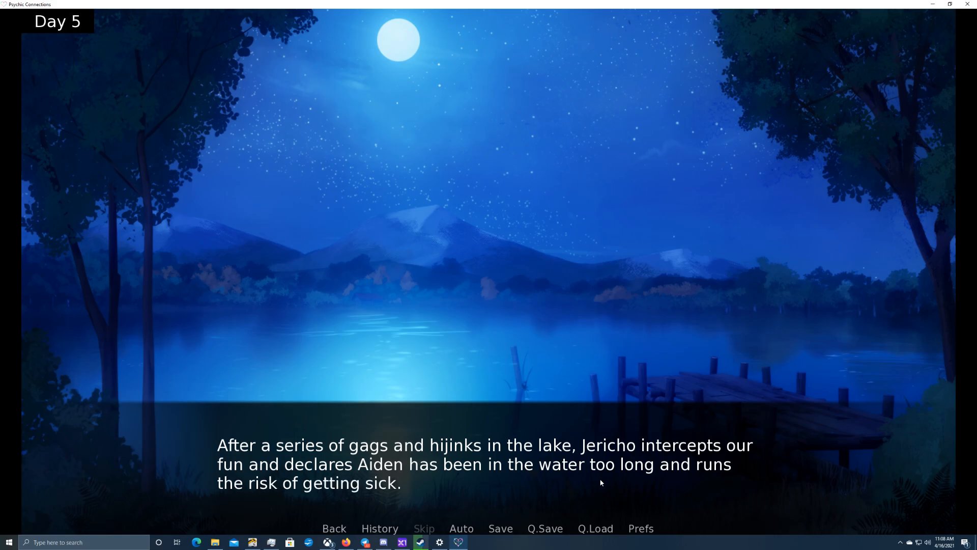
mouse_move(616, 486)
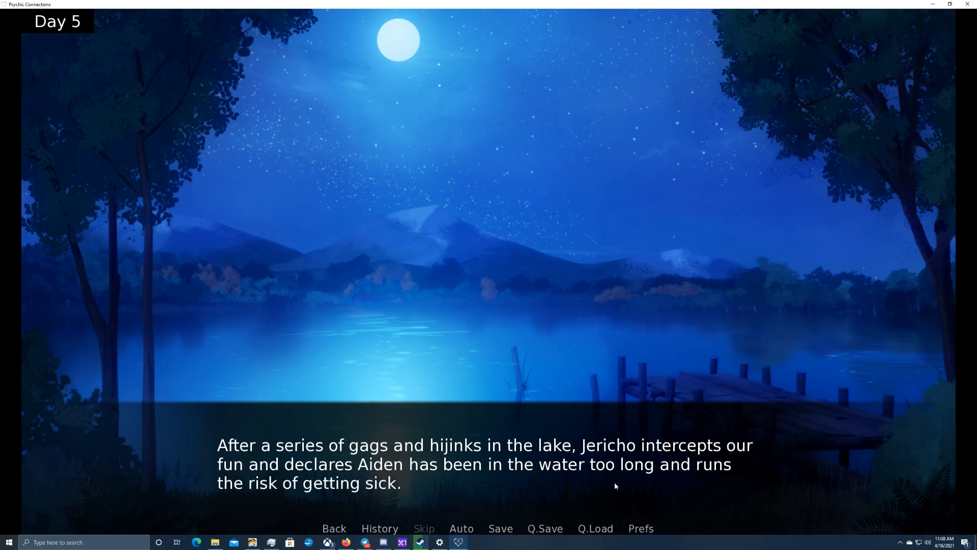
Advance the narration about Aiden getting sick and changing behind the trees
left_click(613, 486)
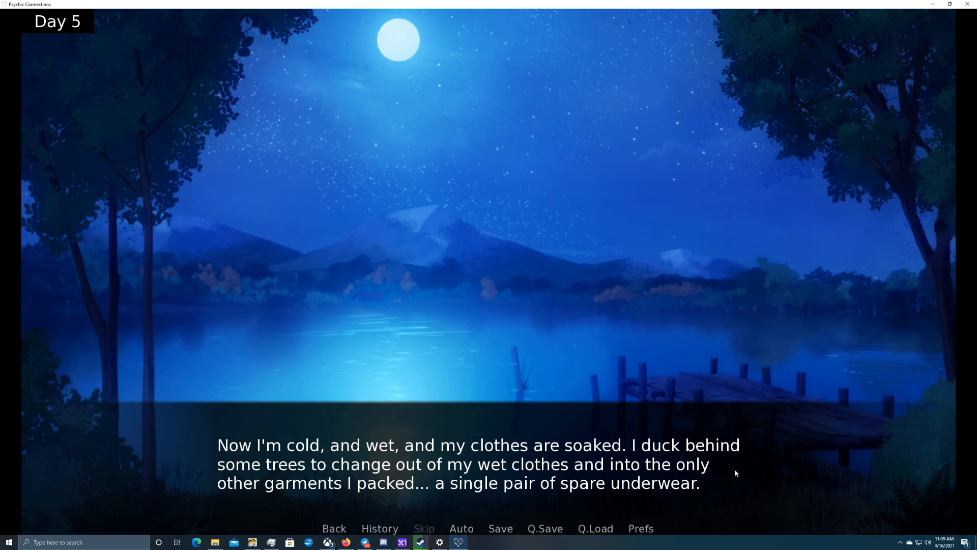
mouse_move(733, 471)
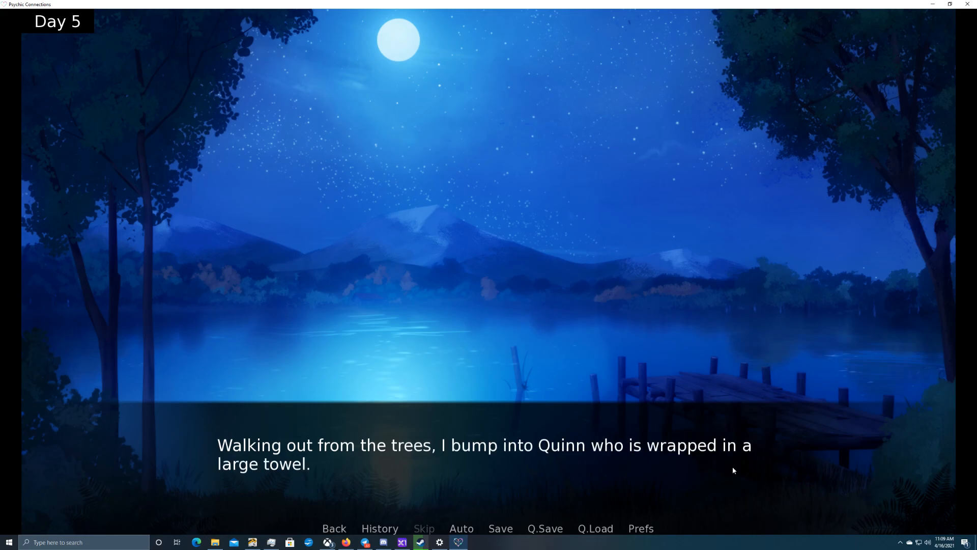
mouse_move(724, 467)
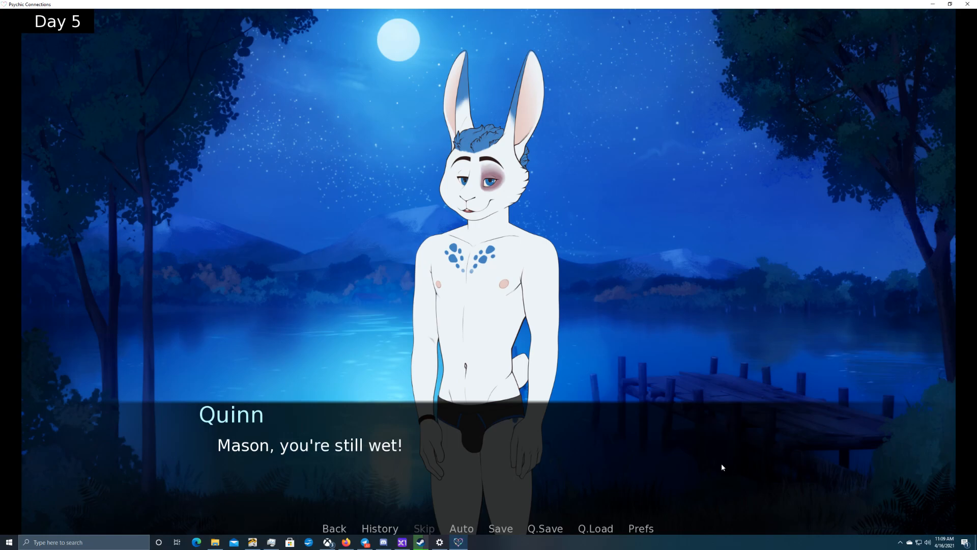
mouse_move(464, 349)
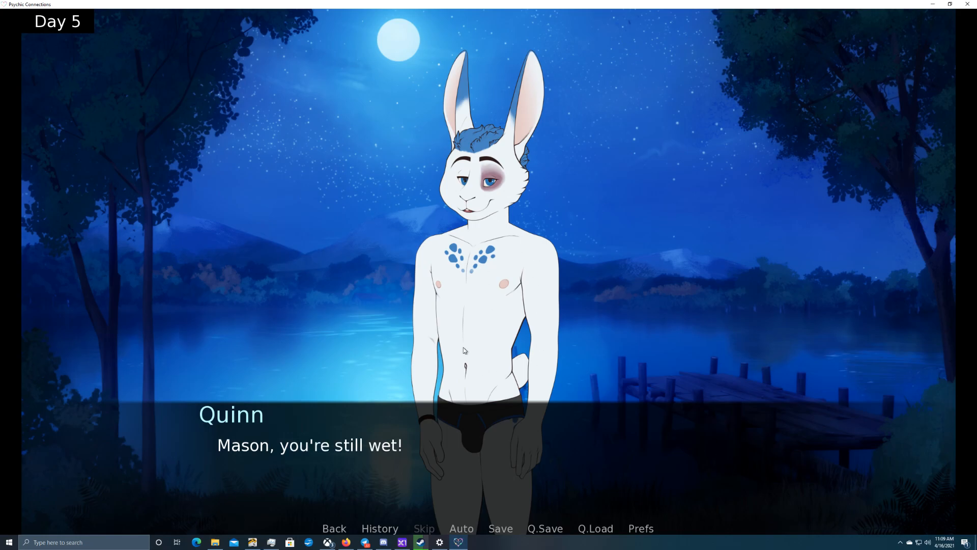
mouse_move(595, 415)
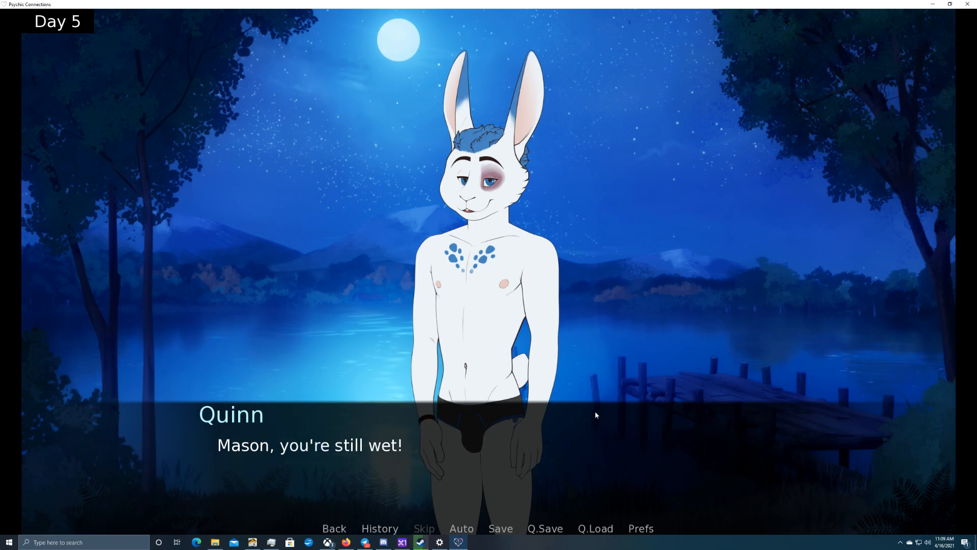
mouse_move(609, 454)
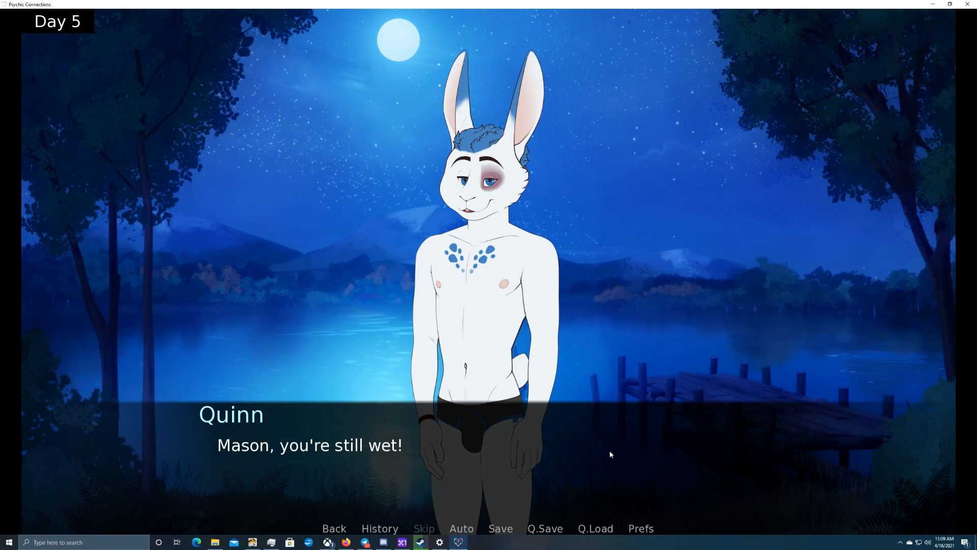
Read through Quinn's towel remark, Mason's reply and Quinn's dorm sleepwear request
left_click(609, 453)
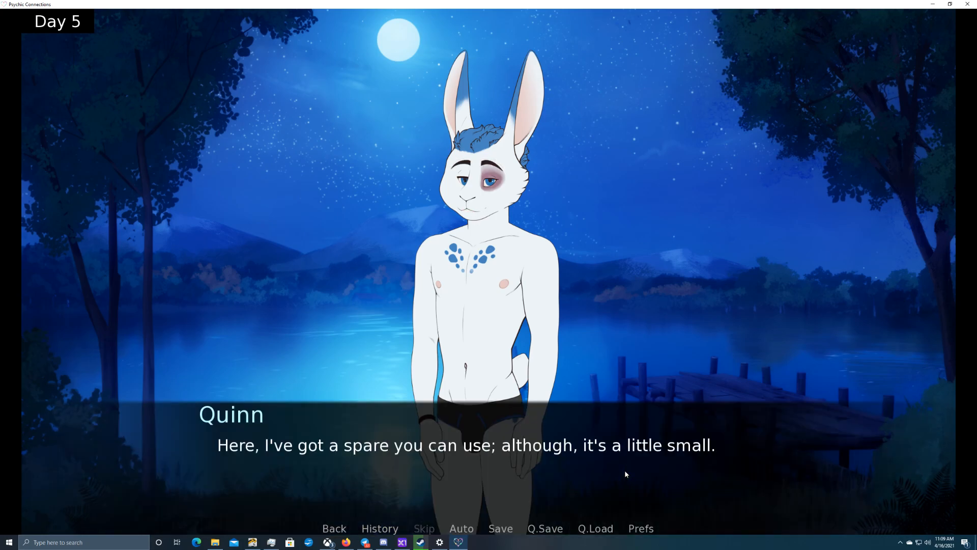
mouse_move(621, 472)
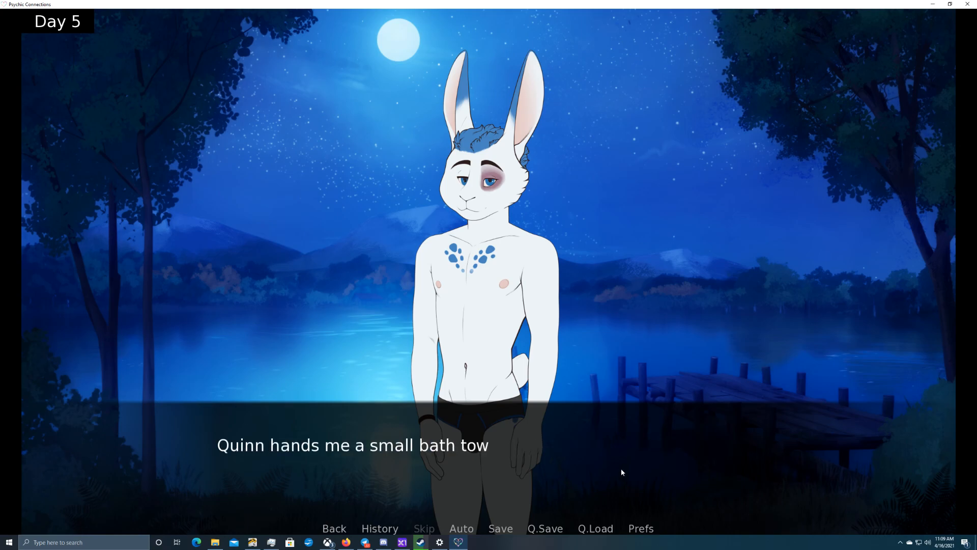
left_click(621, 471)
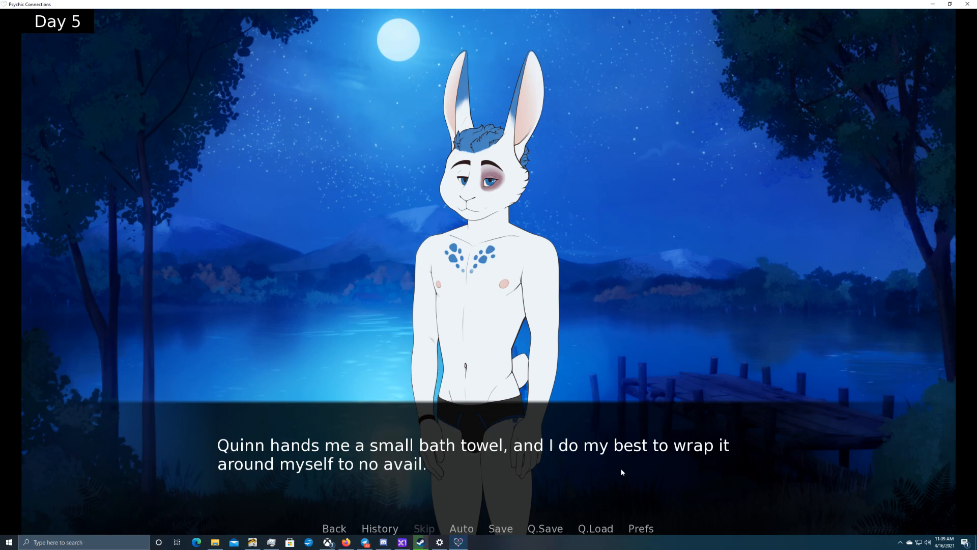
left_click(620, 471)
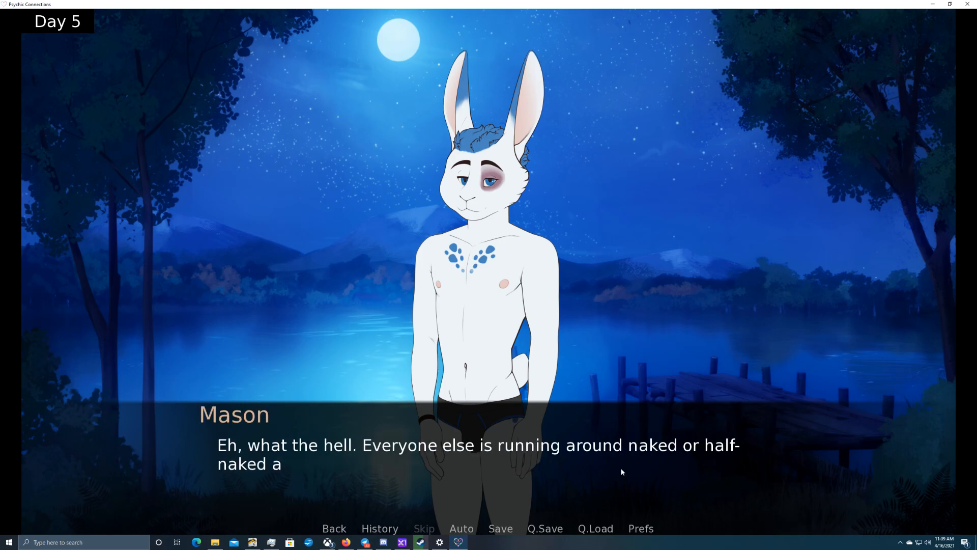
left_click(619, 472)
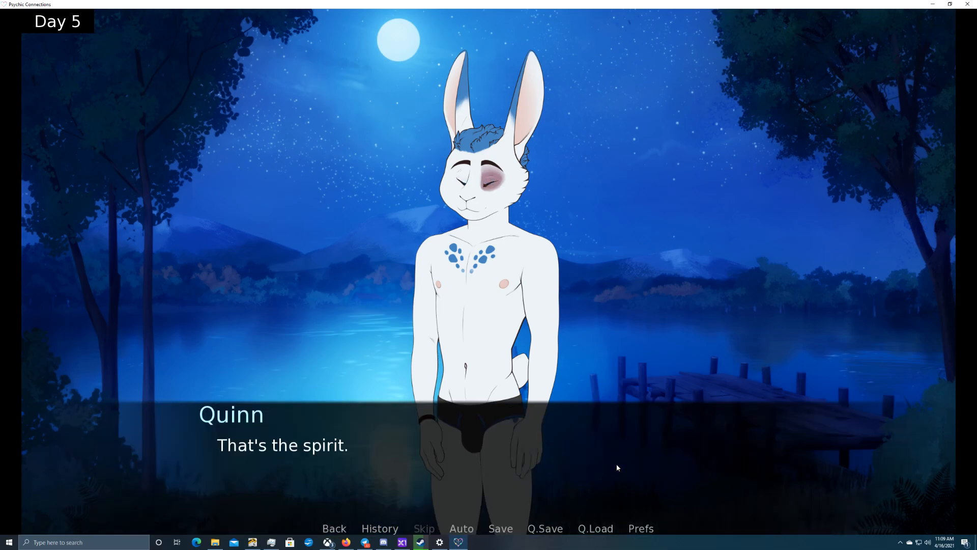
left_click(617, 468)
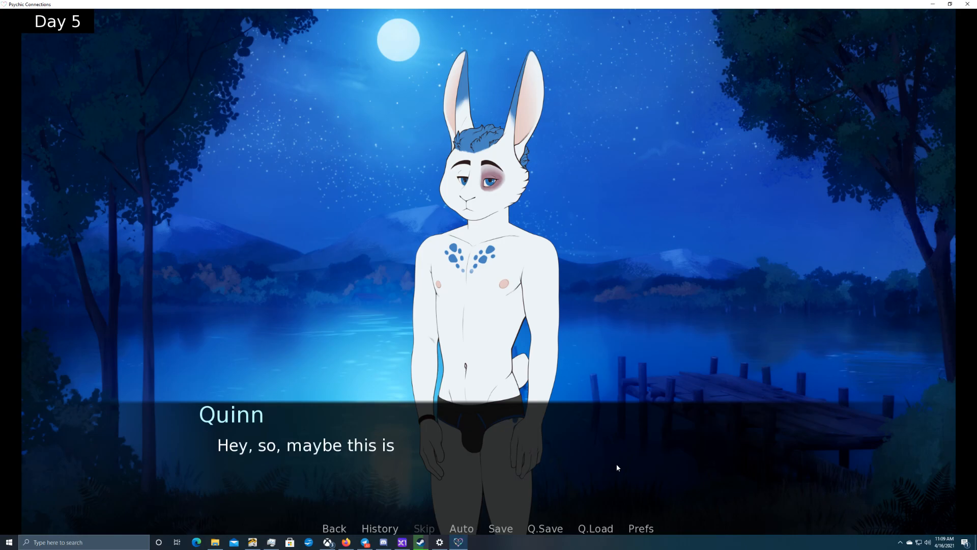
left_click(617, 467)
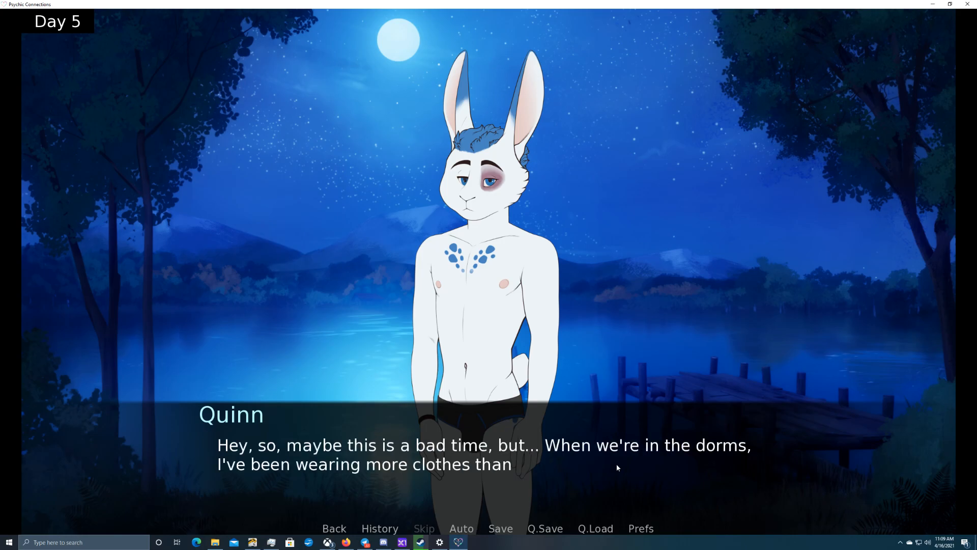
left_click(617, 468)
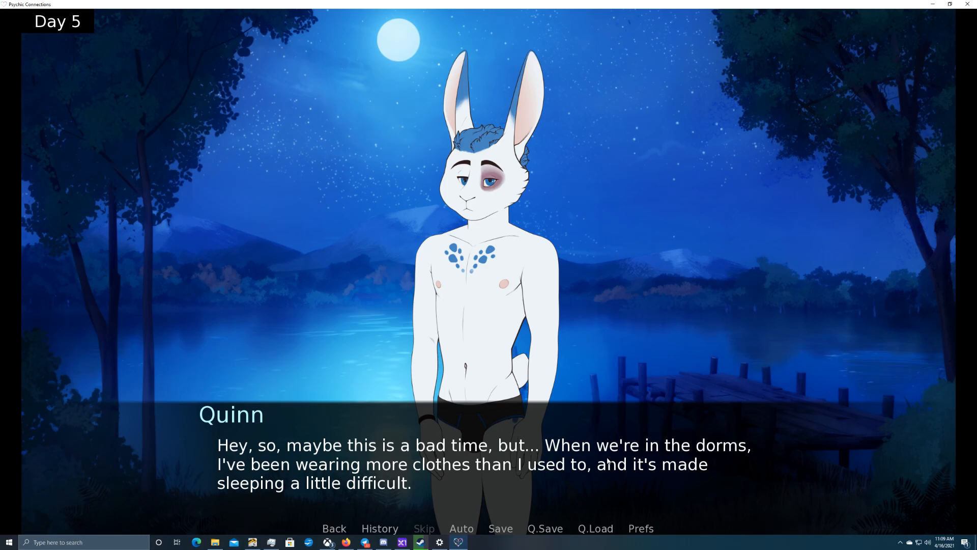
mouse_move(598, 496)
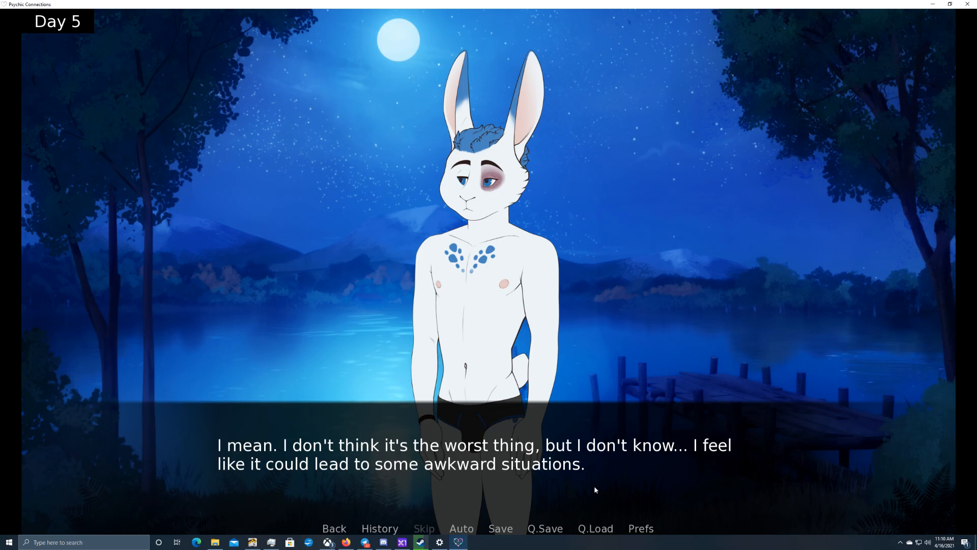
mouse_move(593, 487)
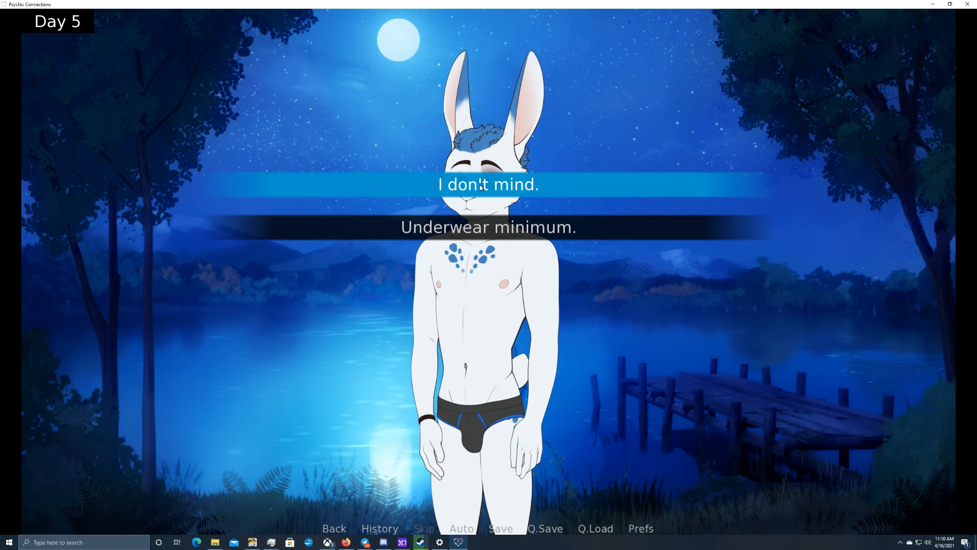
Answer Quinn with 'I don't mind.' and read Quinn's and Mason's replies
left_click(487, 184)
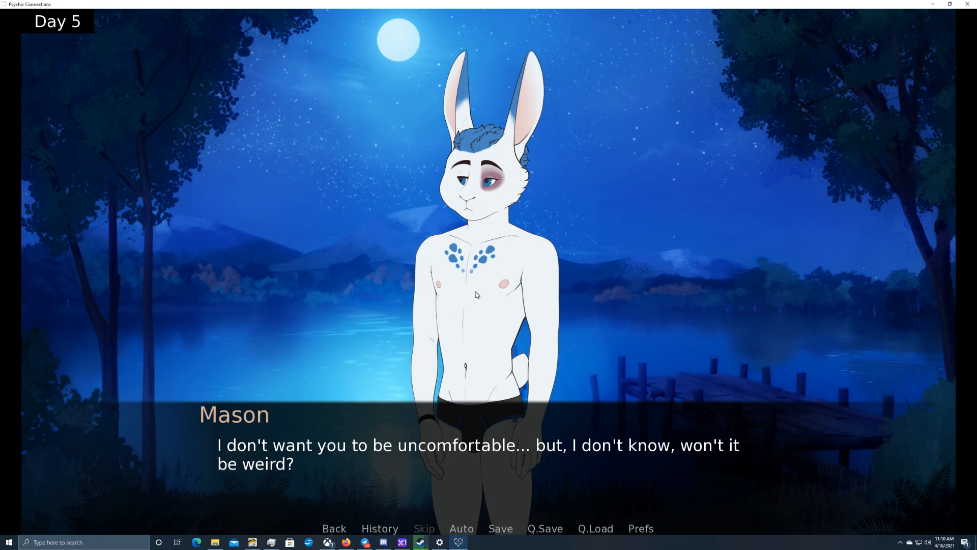
mouse_move(631, 356)
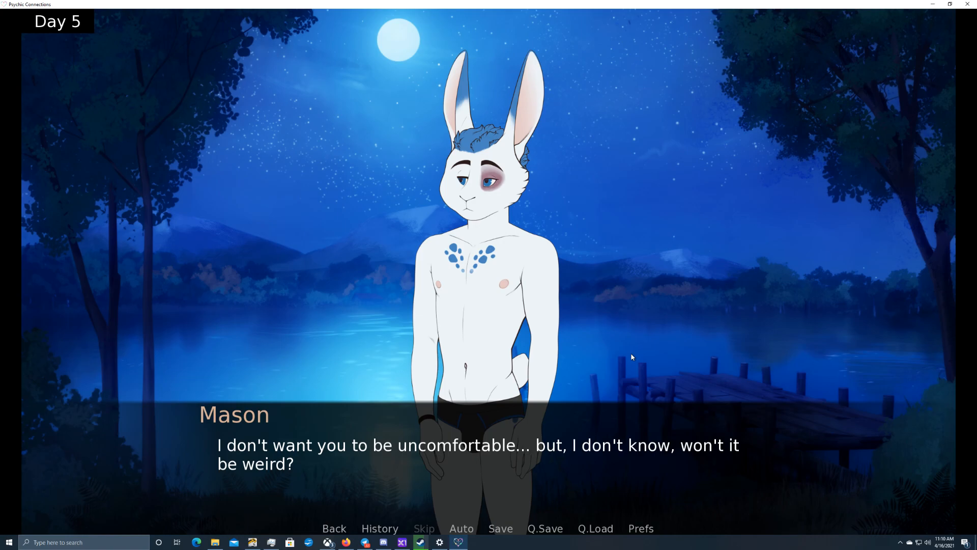
mouse_move(624, 347)
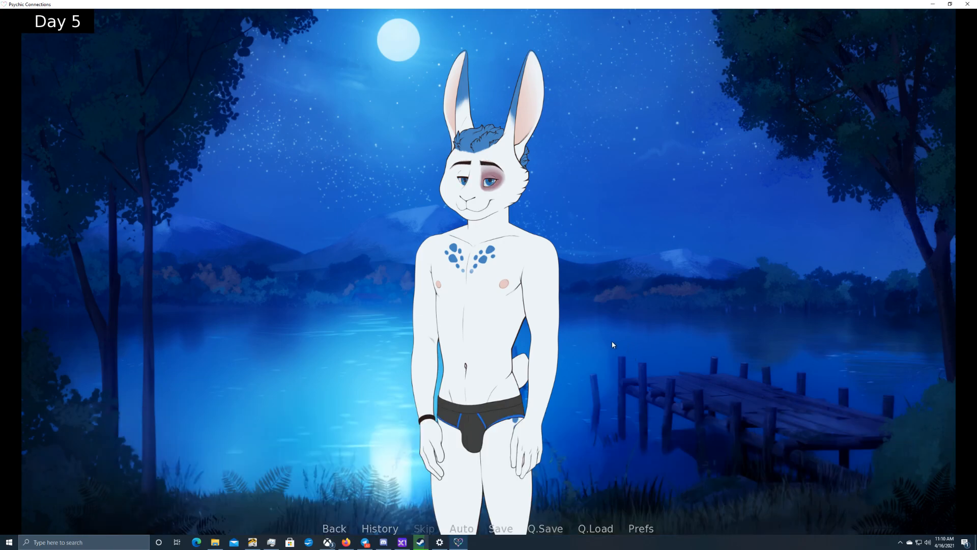
left_click(613, 344)
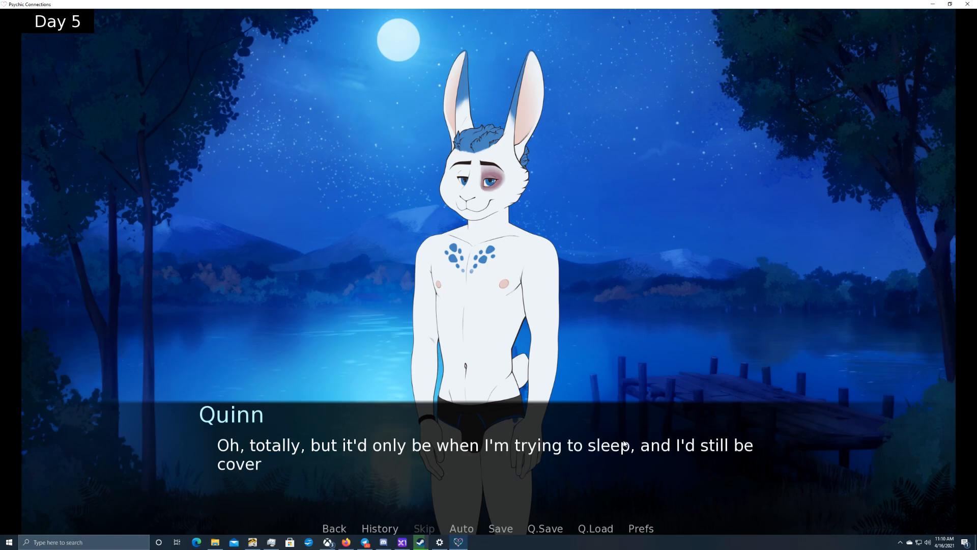
left_click(623, 446)
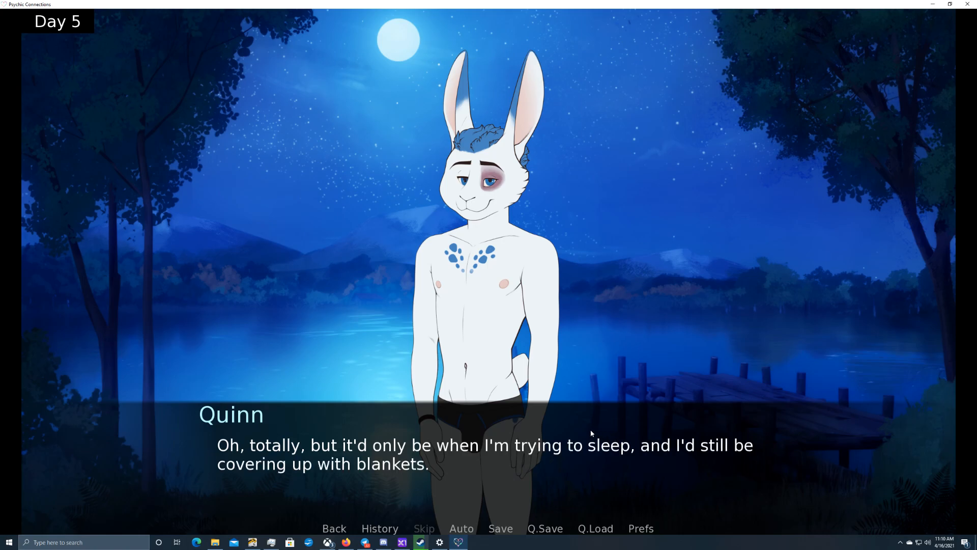
mouse_move(583, 417)
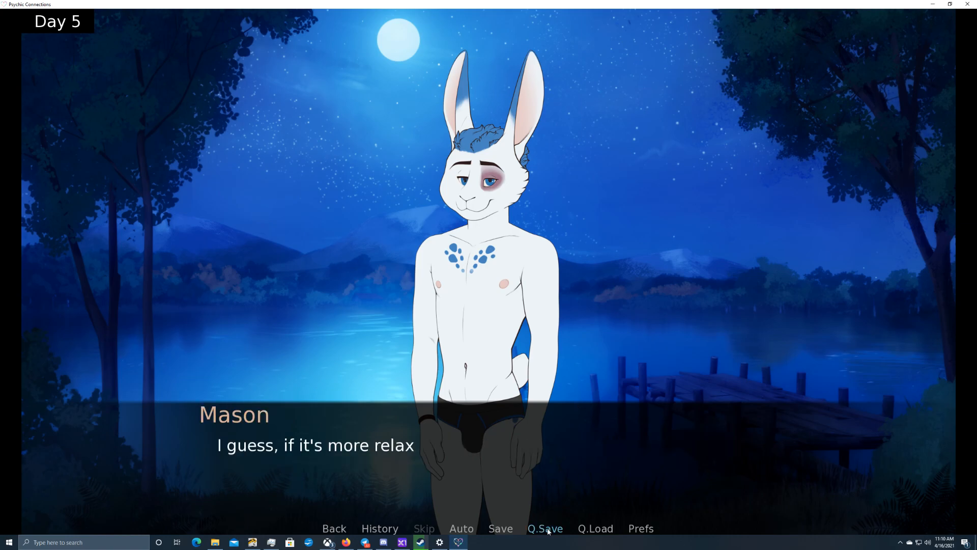
left_click(544, 527)
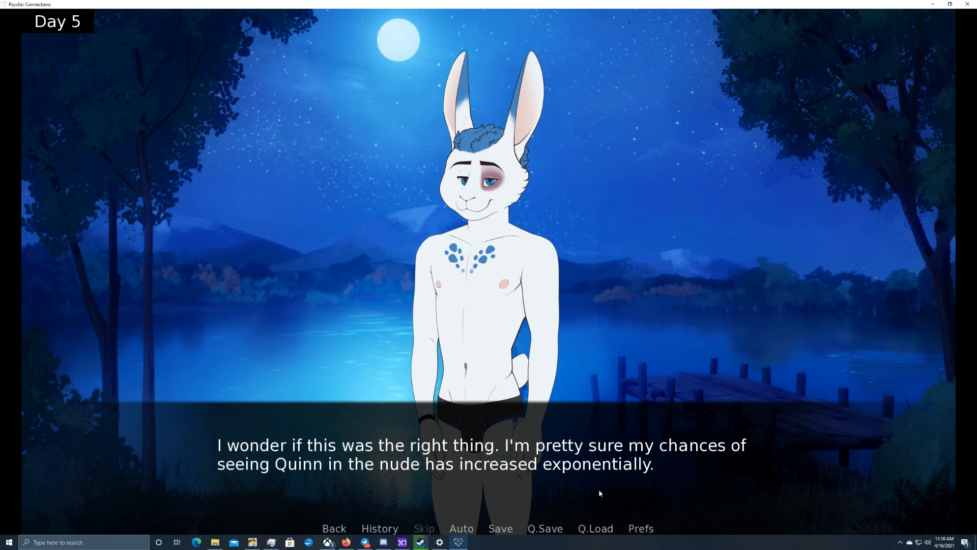
mouse_move(685, 479)
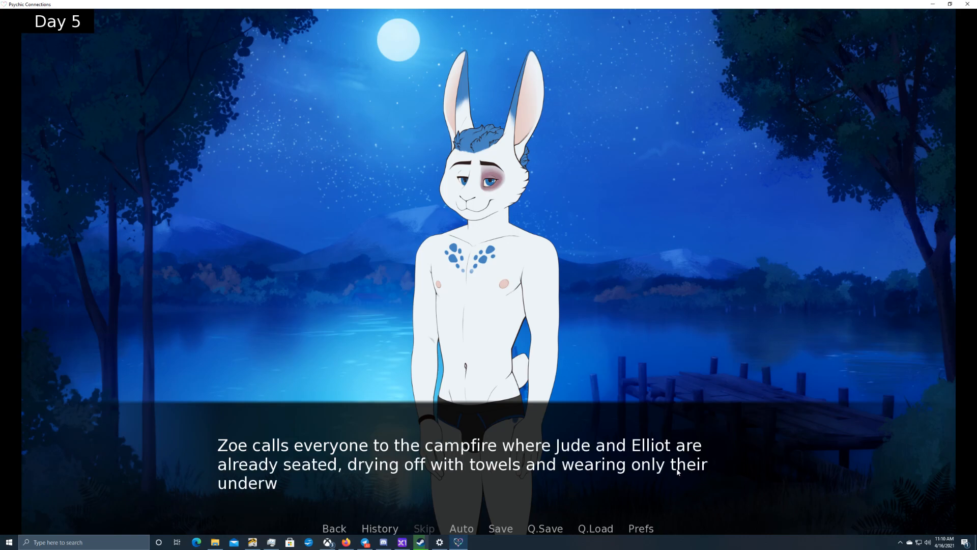
Advance Mason's campfire thoughts until the tent scene starts fading in
left_click(461, 464)
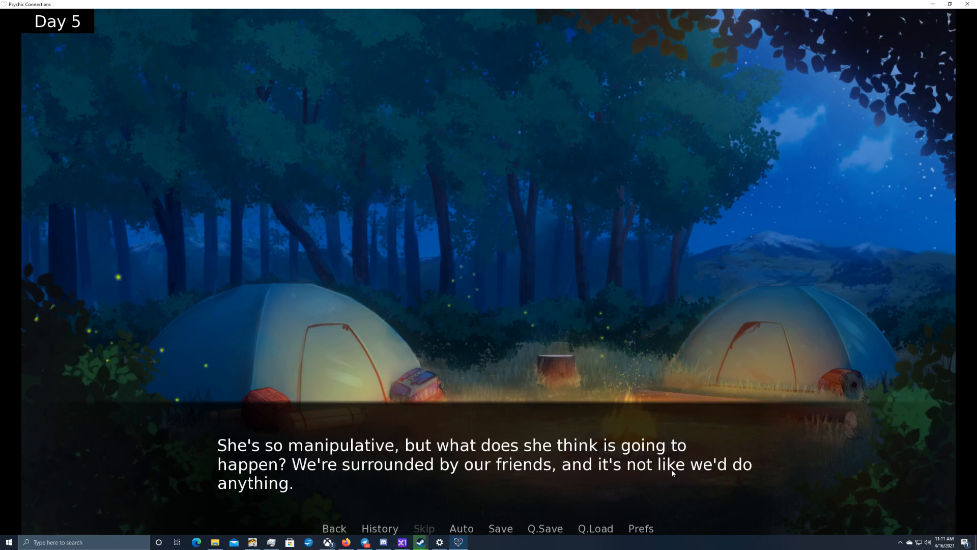
left_click(672, 474)
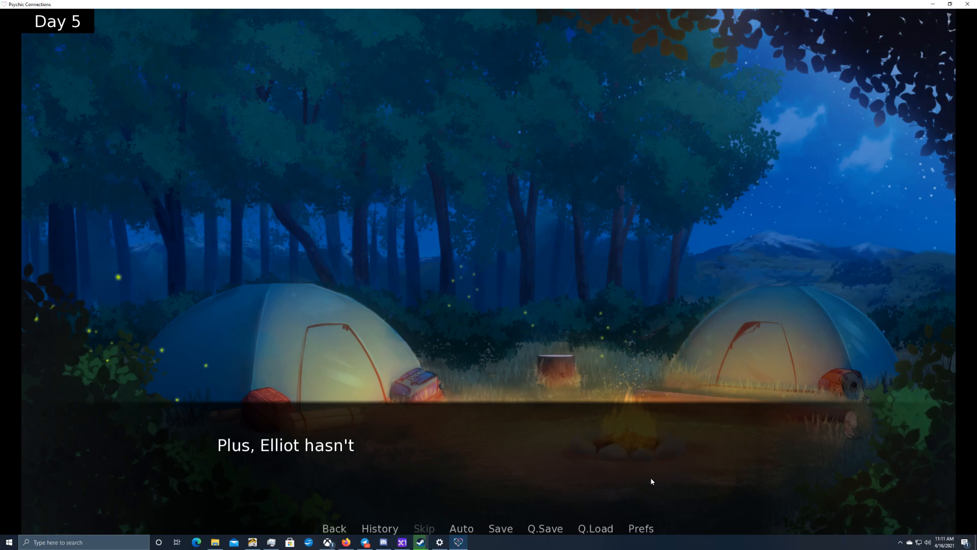
left_click(652, 480)
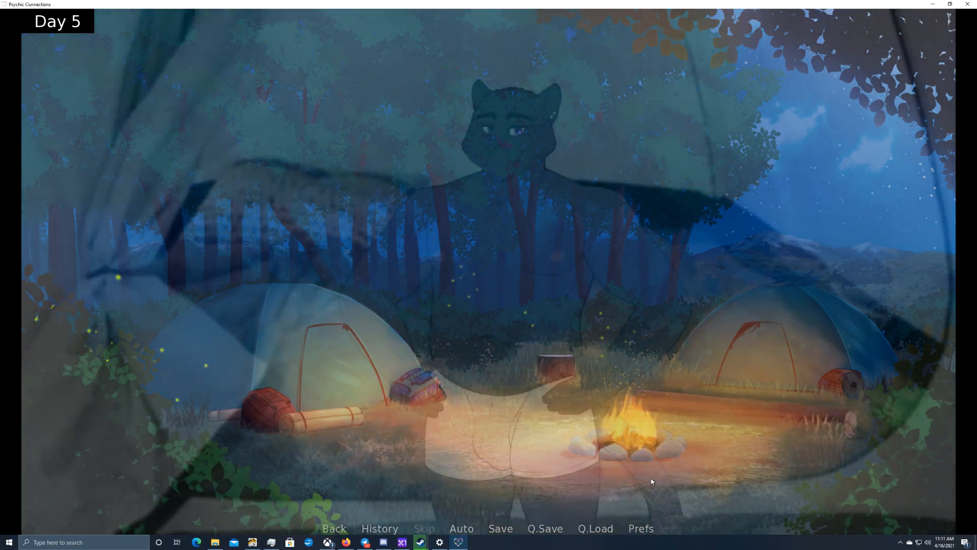
Enter the tent scene with Elliot, quick-save, and read Mason's line
left_click(651, 481)
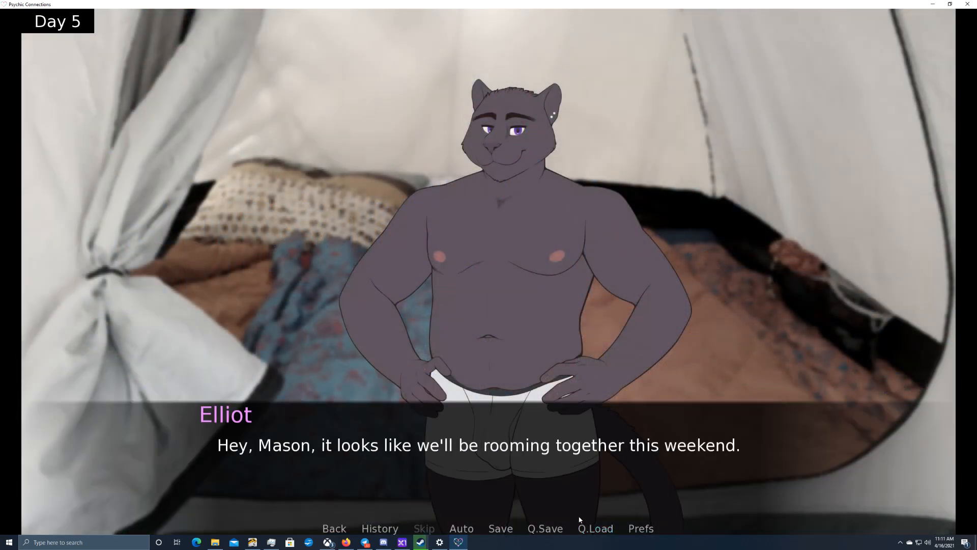
left_click(544, 528)
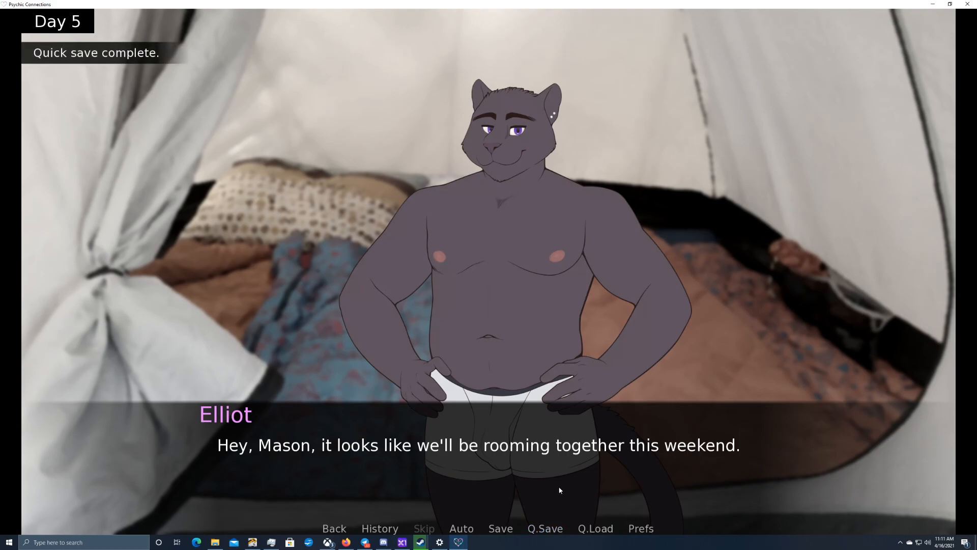
mouse_move(558, 466)
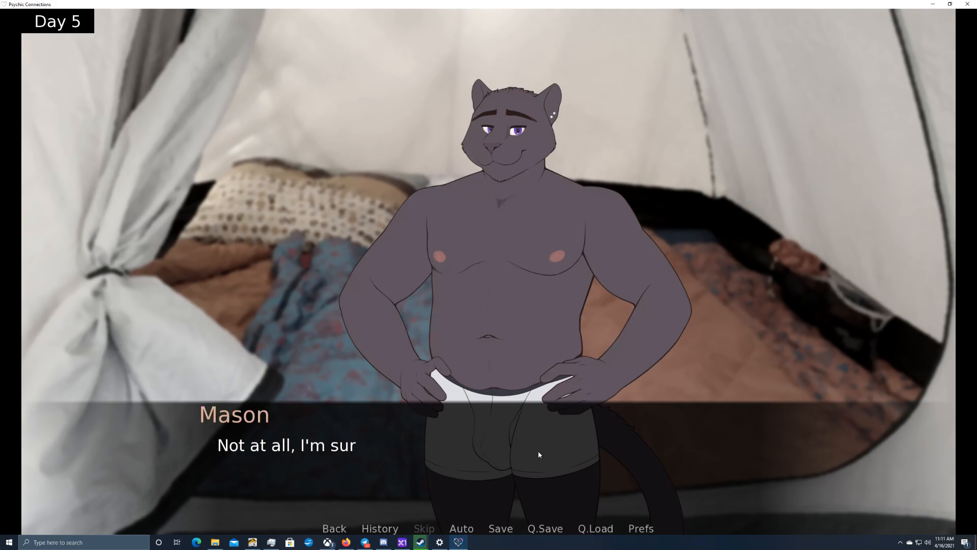
left_click(539, 454)
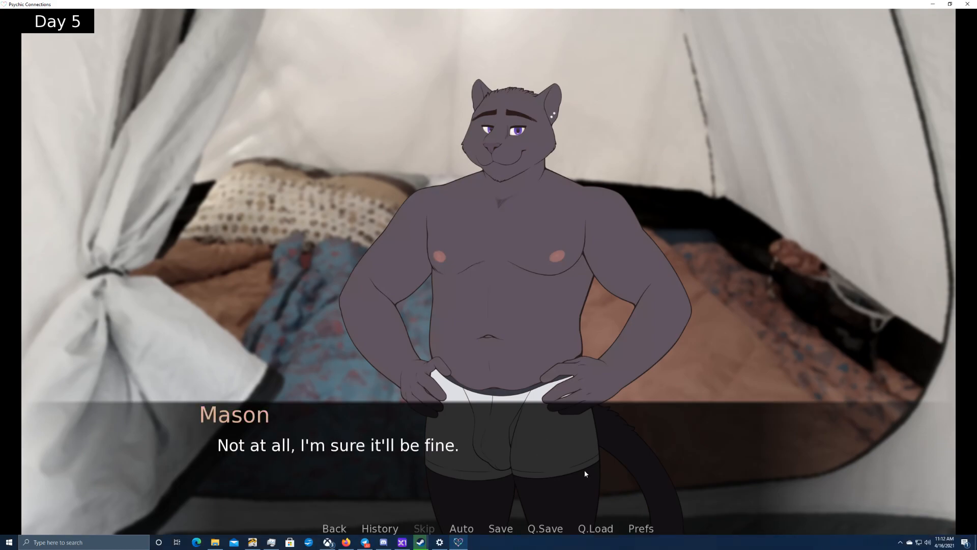
left_click(561, 464)
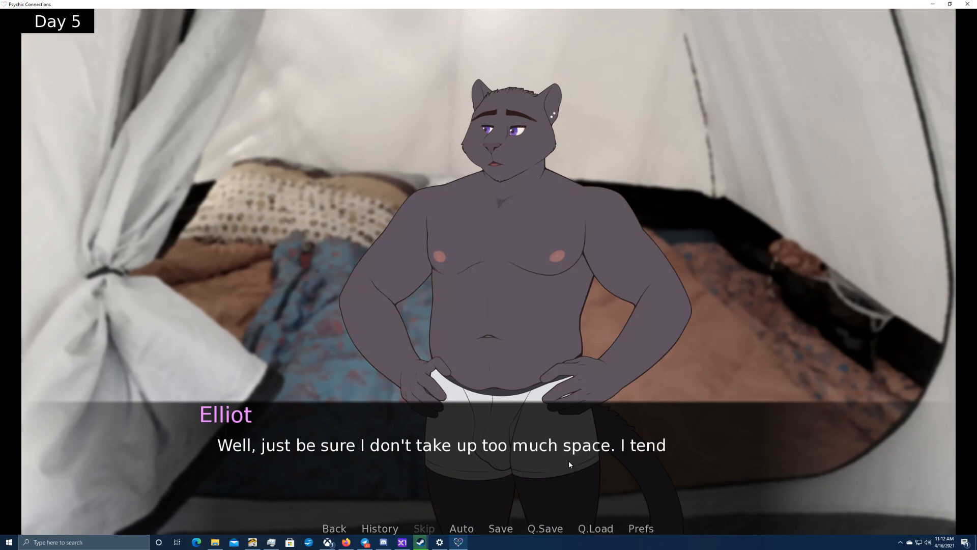
Read Elliot's warning about moving in his sleep and Mason's forgotten sleeping bag
left_click(569, 463)
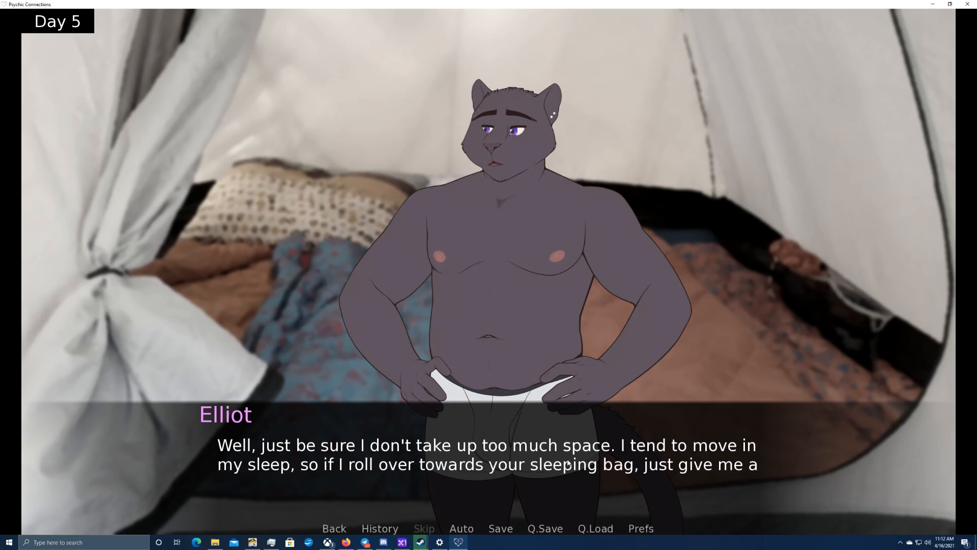
left_click(488, 455)
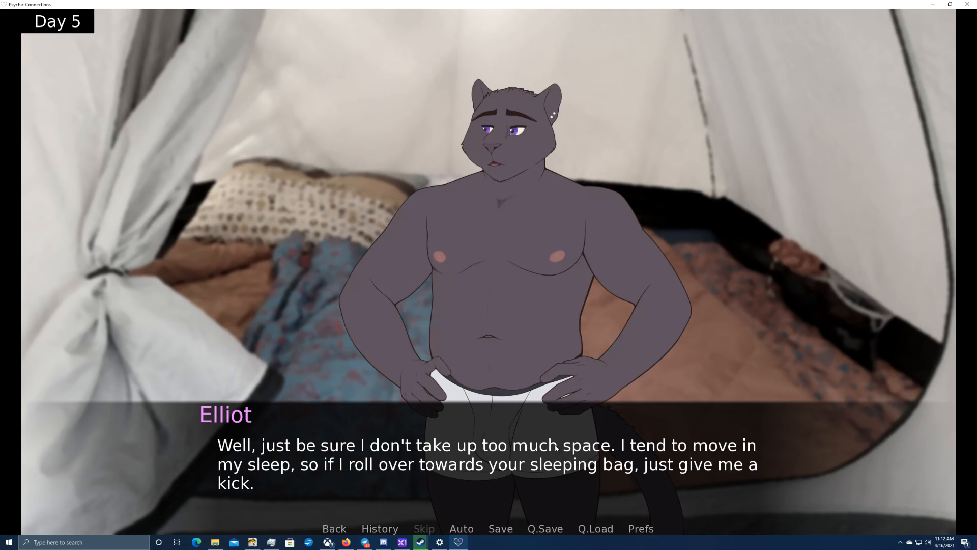
left_click(550, 434)
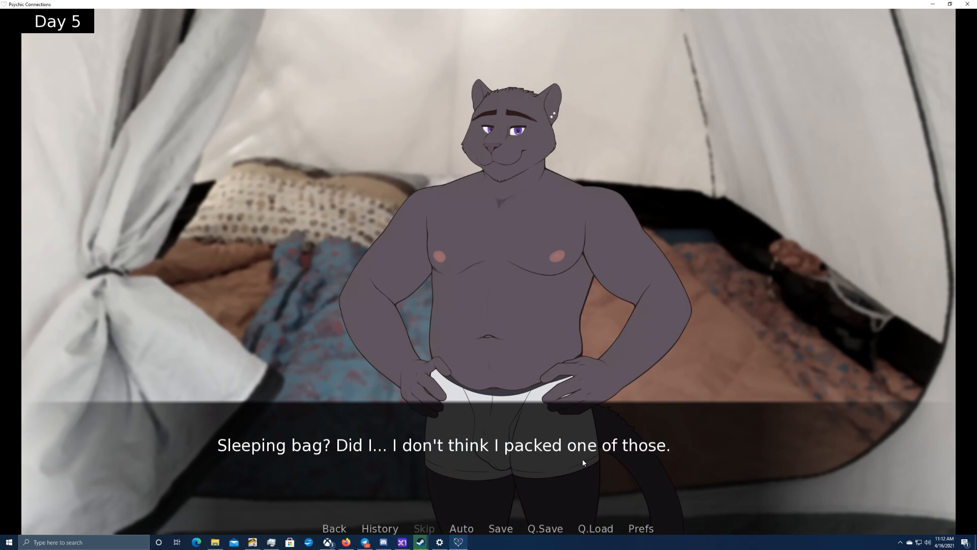
left_click(586, 464)
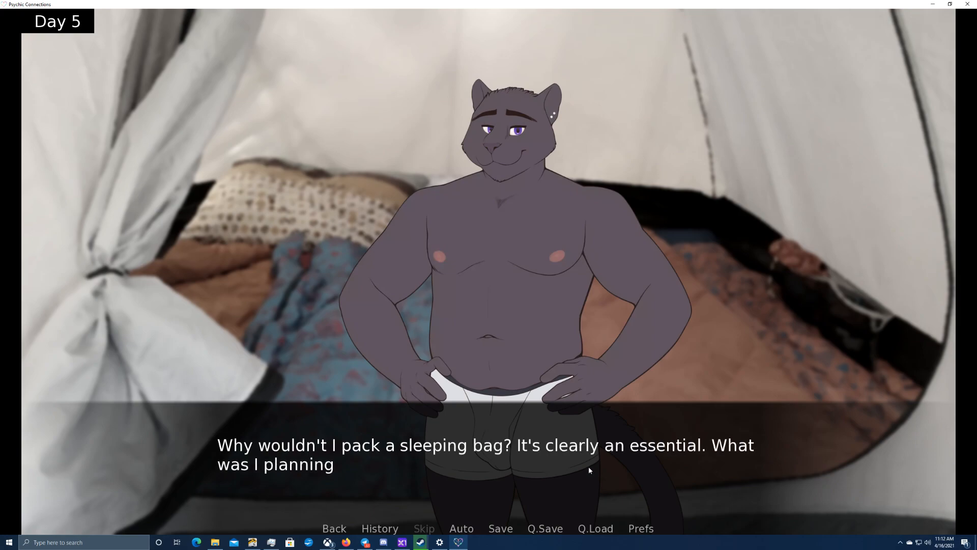
left_click(588, 469)
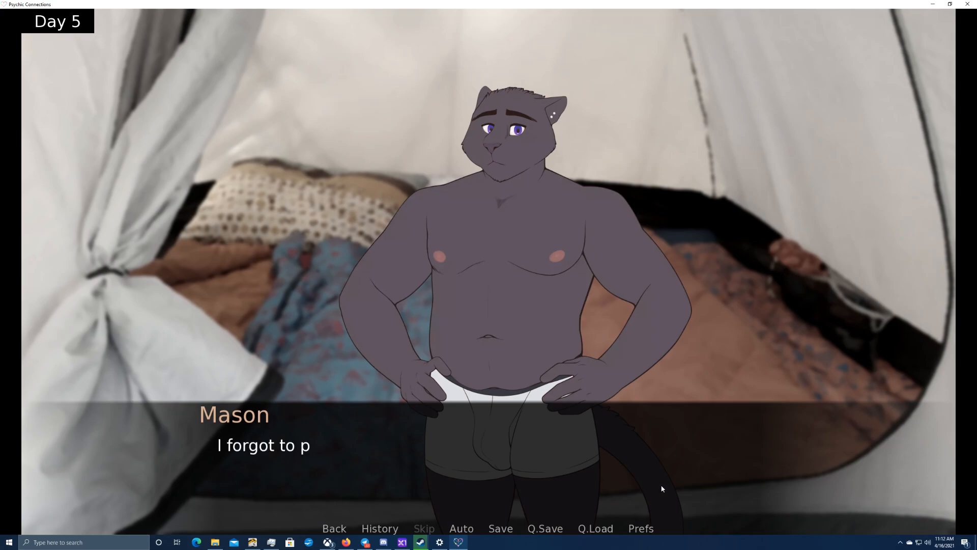
Advance through Elliot's cold-catching reassurance to the dark screen where he asks if Mason's okay
left_click(654, 488)
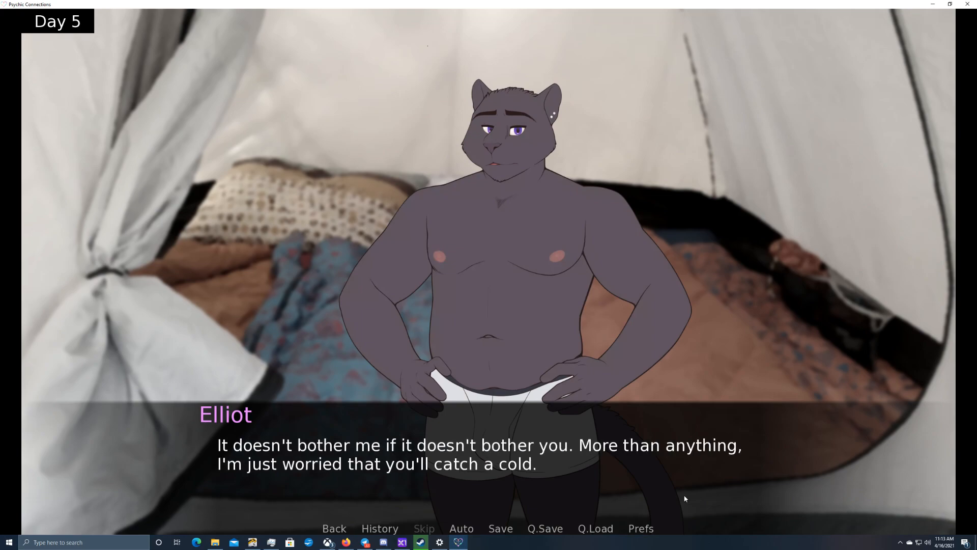
left_click(544, 528)
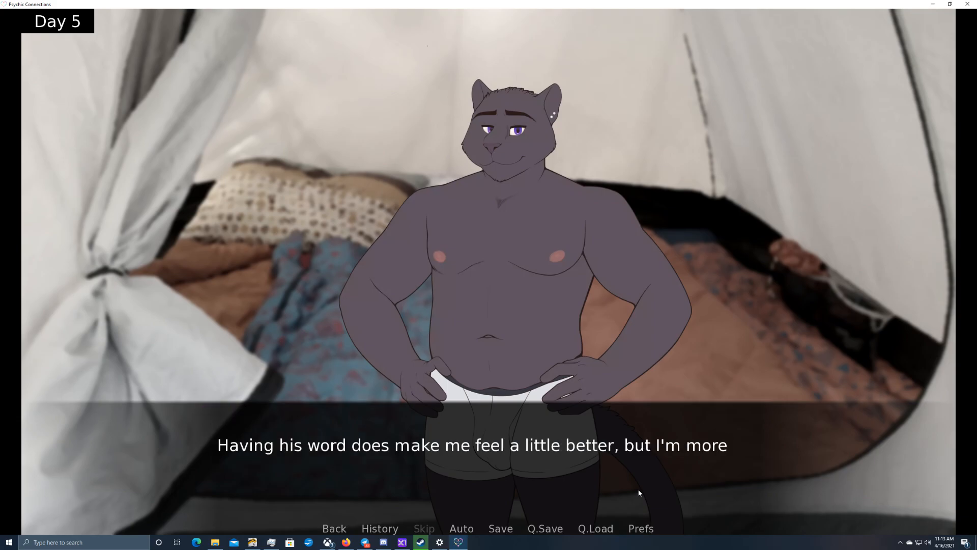
left_click(638, 492)
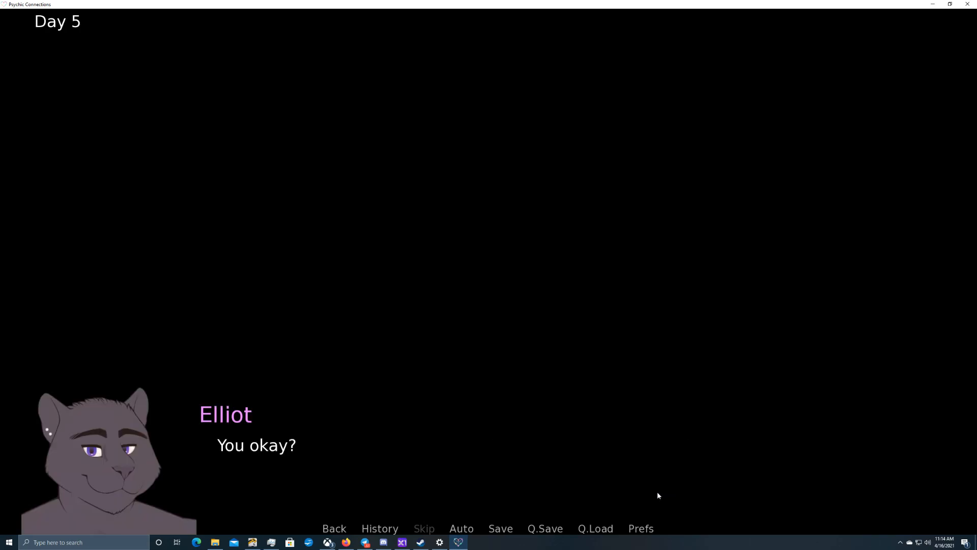
Advance past Mason's nervous thoughts and Elliot's warmth until no text remains
left_click(544, 527)
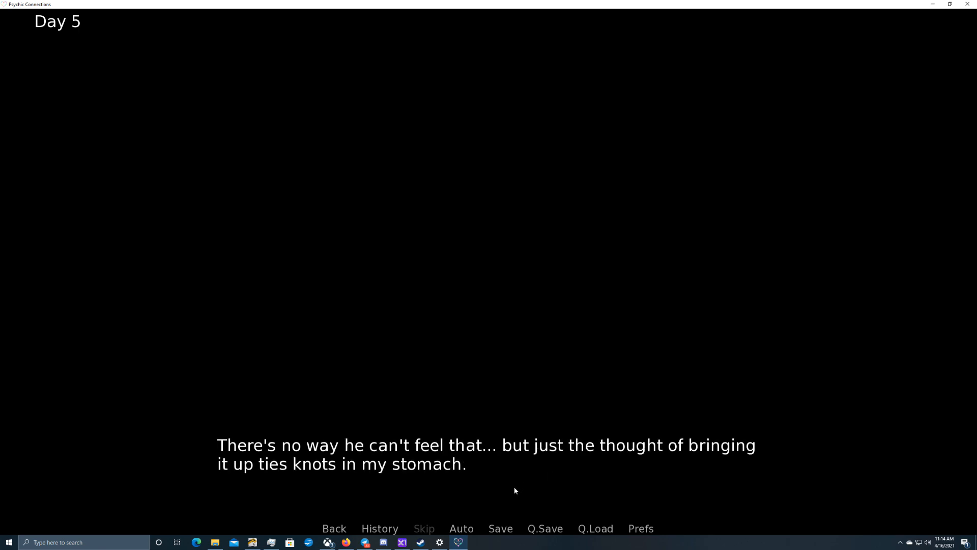
mouse_move(287, 485)
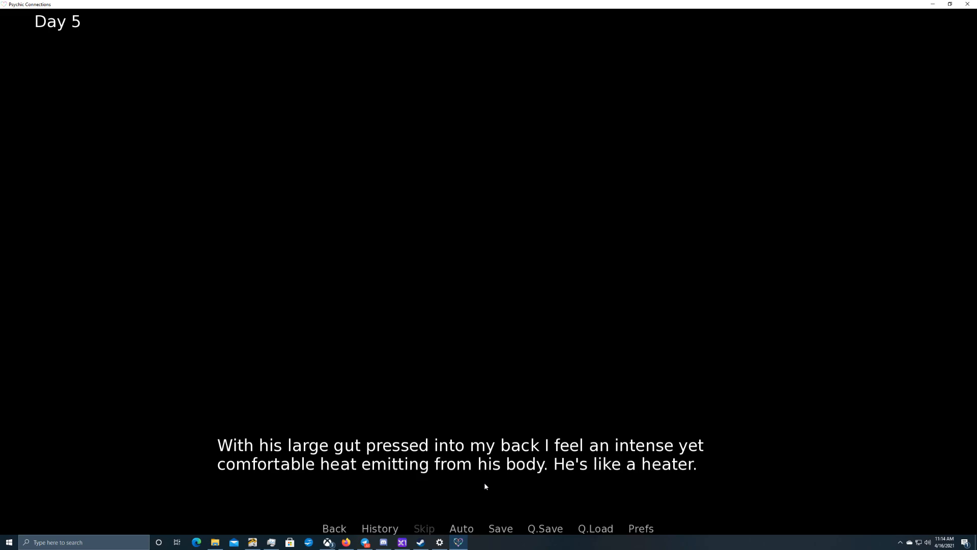
left_click(486, 249)
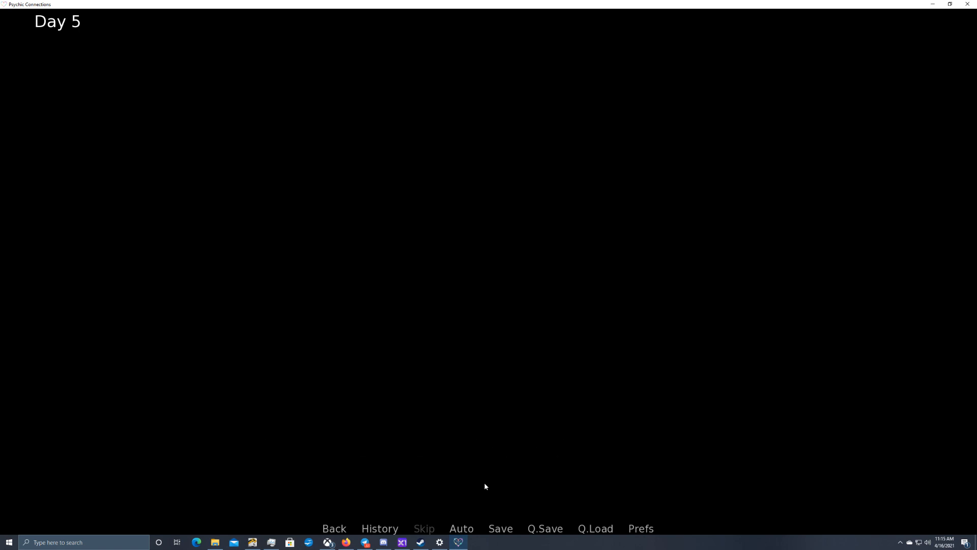
mouse_move(544, 528)
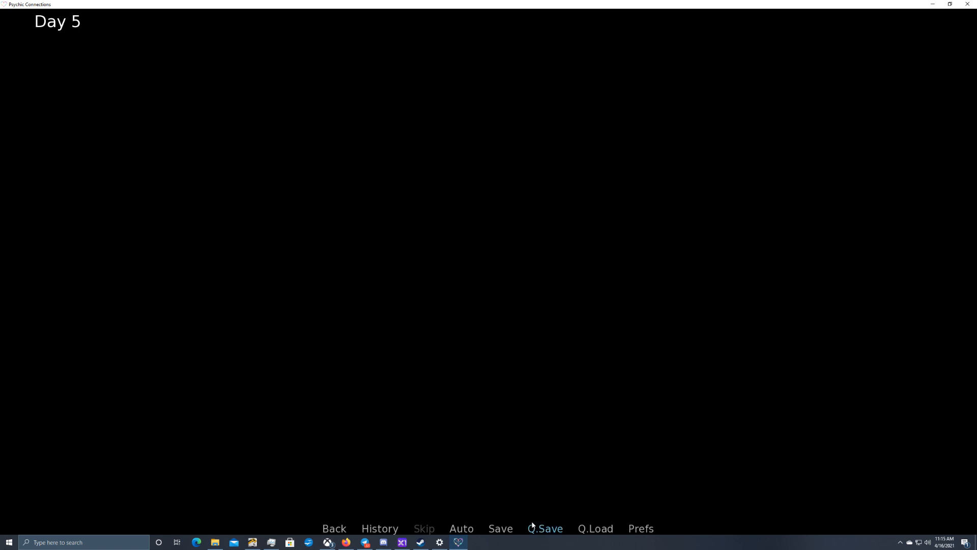
Advance past the blank screen until Dante introduces himself to Mason
left_click(544, 528)
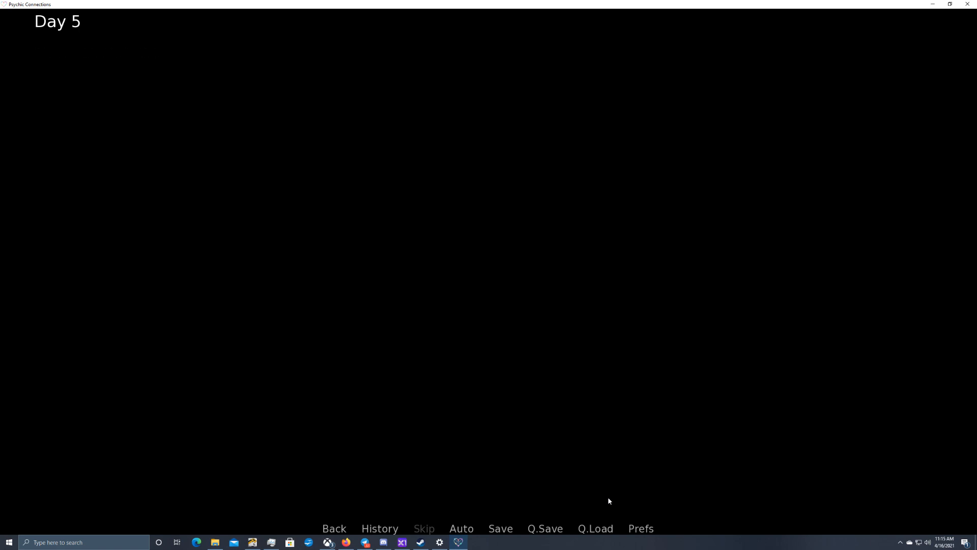
left_click(604, 499)
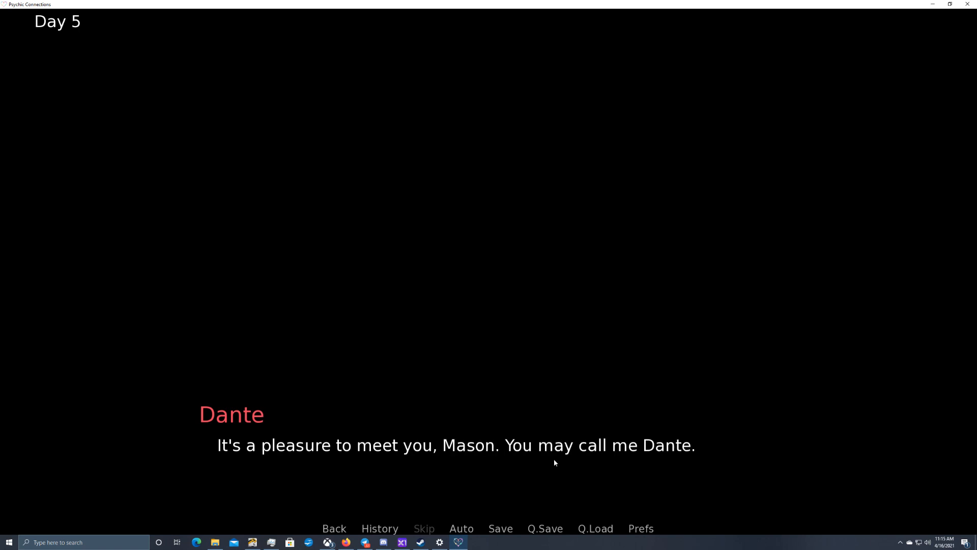
mouse_move(505, 467)
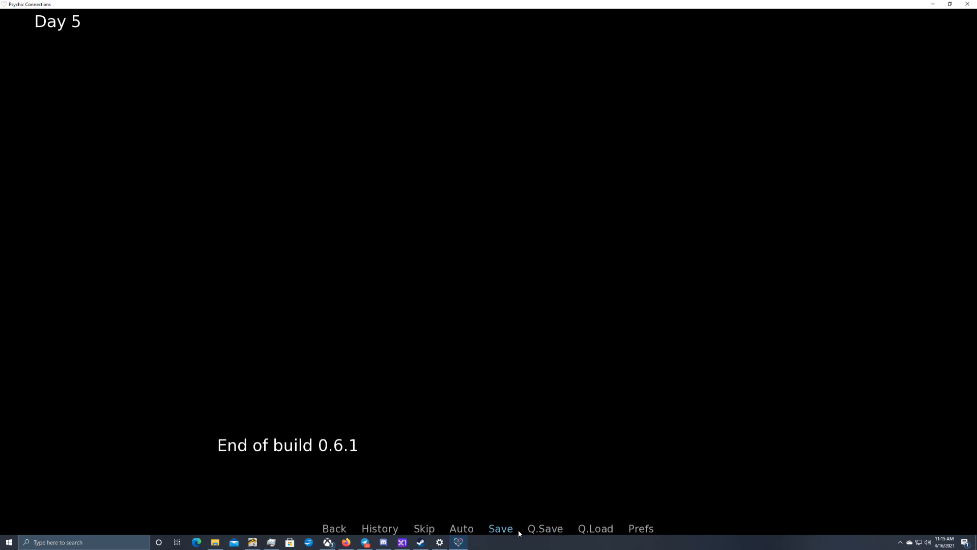
Advance past the 'End of build 0.6.1' notice to Rook's message
left_click(543, 529)
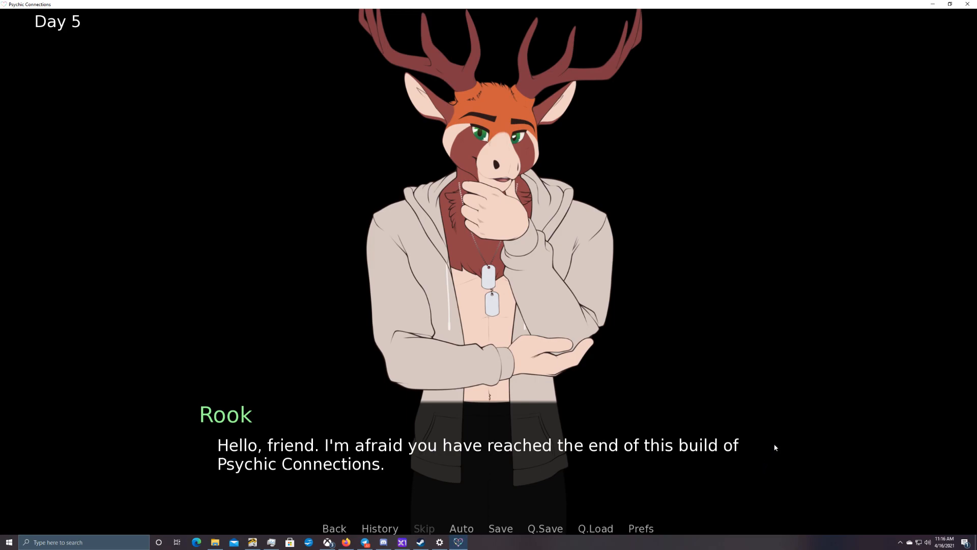
Read through Rook's closing message until the five-rating feedback question appears
left_click(477, 447)
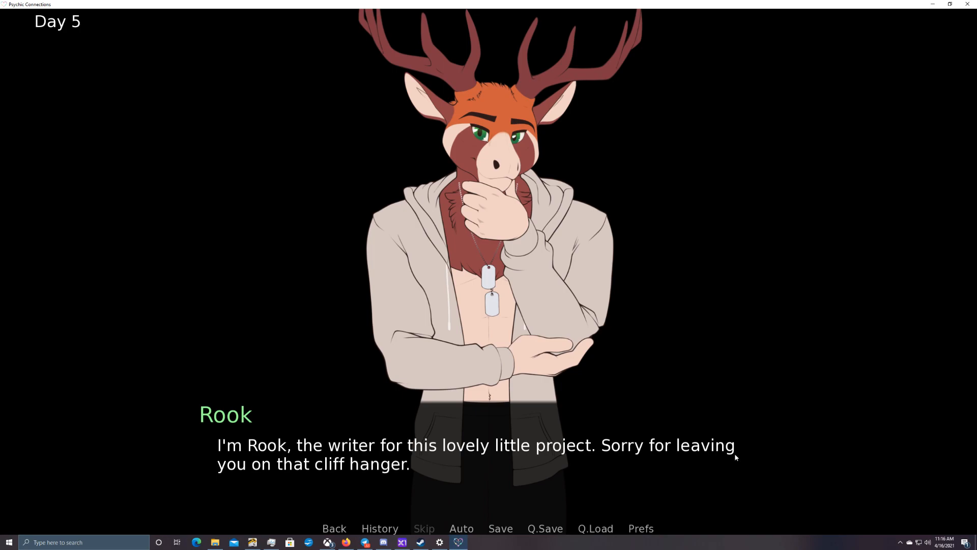
mouse_move(742, 476)
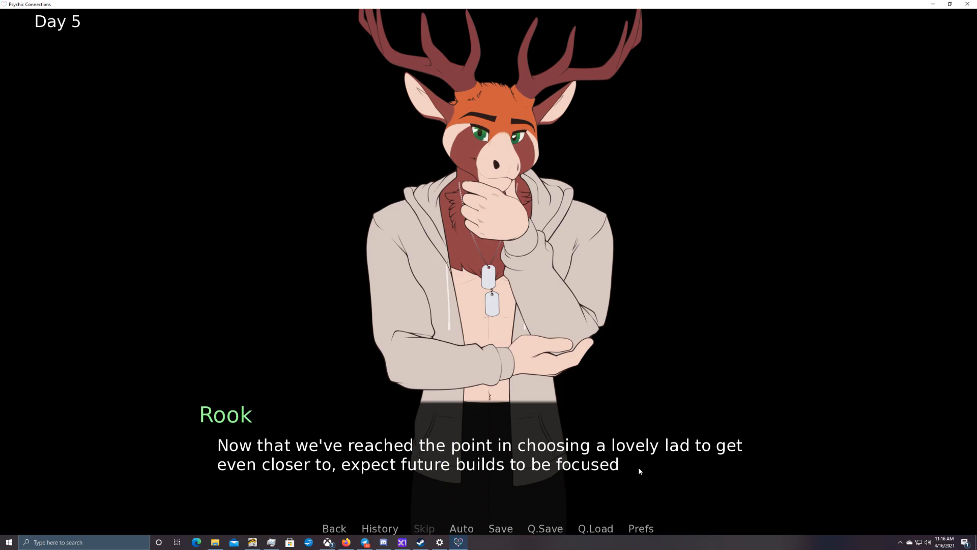
left_click(626, 477)
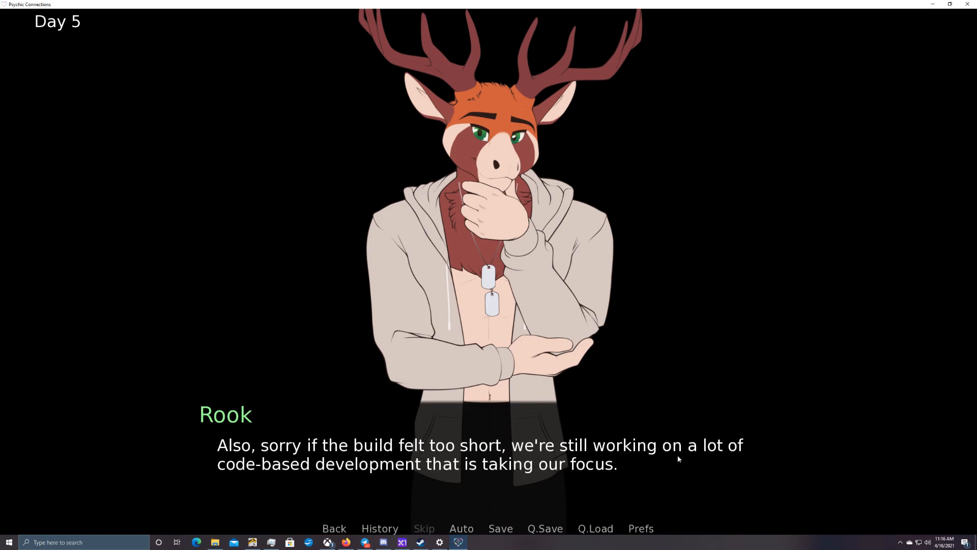
left_click(474, 454)
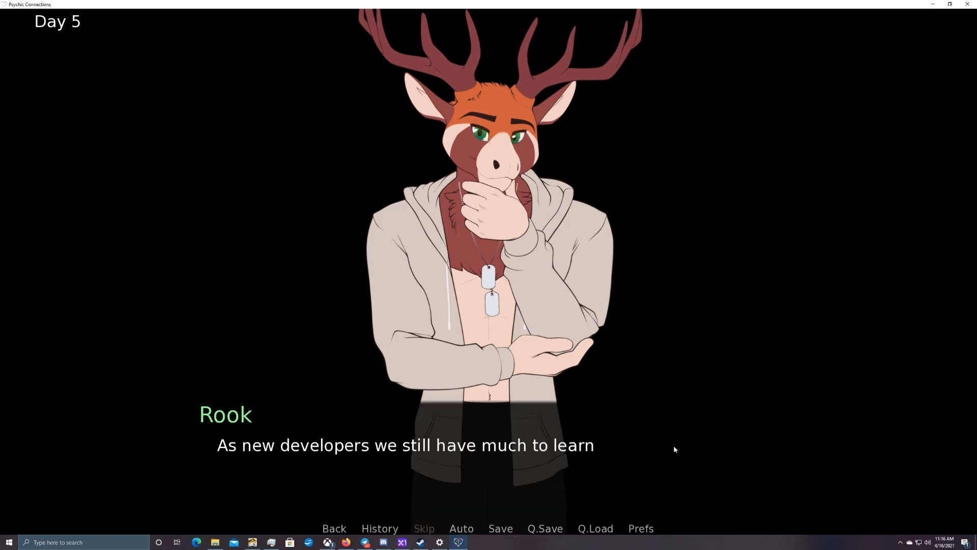
left_click(673, 449)
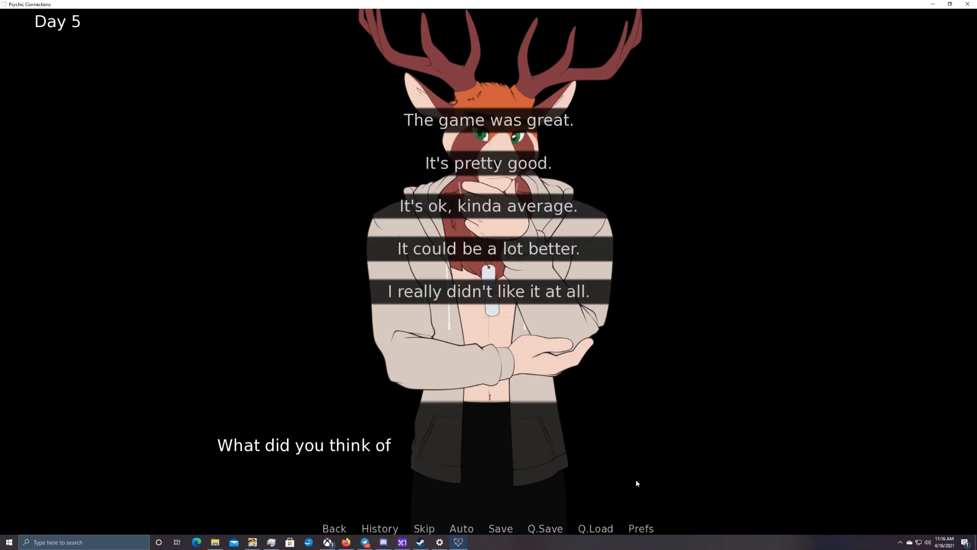
mouse_move(488, 119)
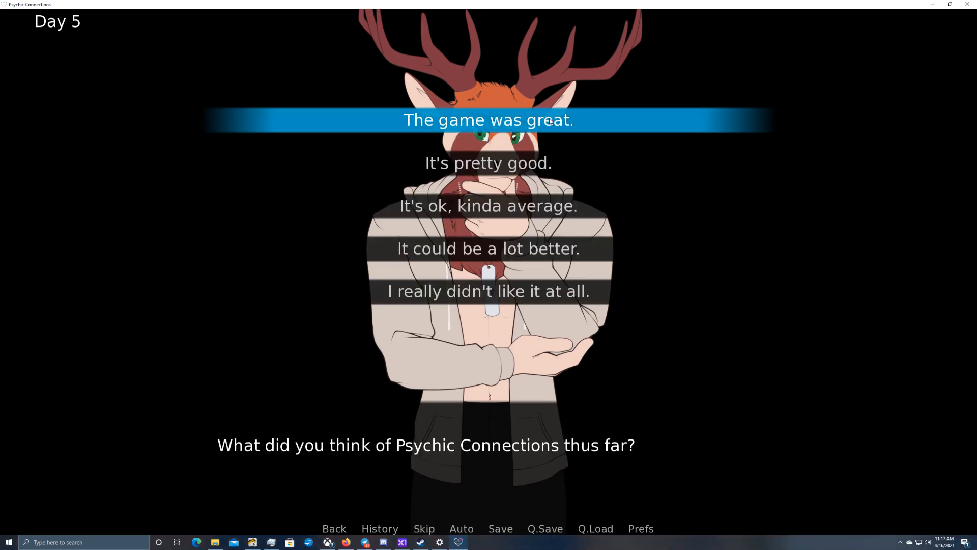
Answer 'The game was great.' and read Rook's thanks up to the two ways to help
left_click(488, 120)
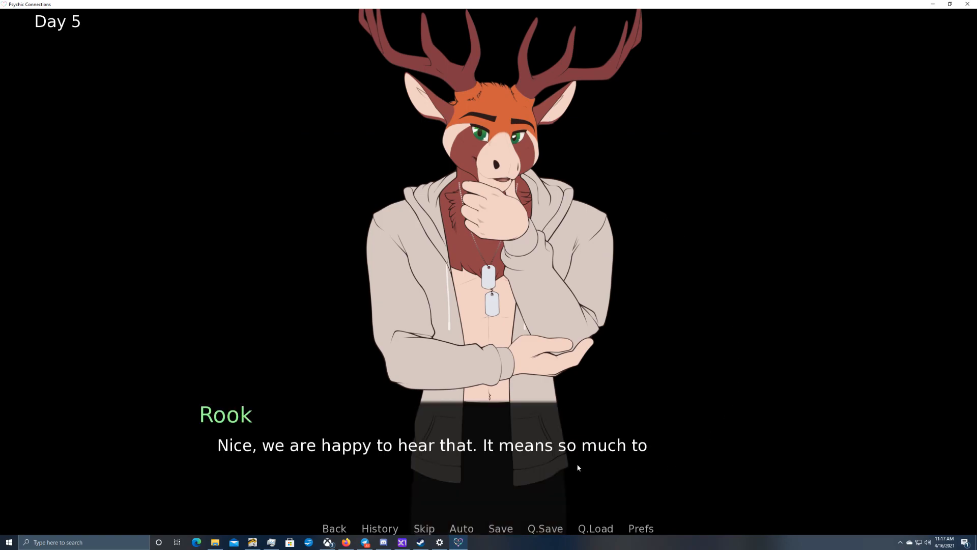
left_click(577, 467)
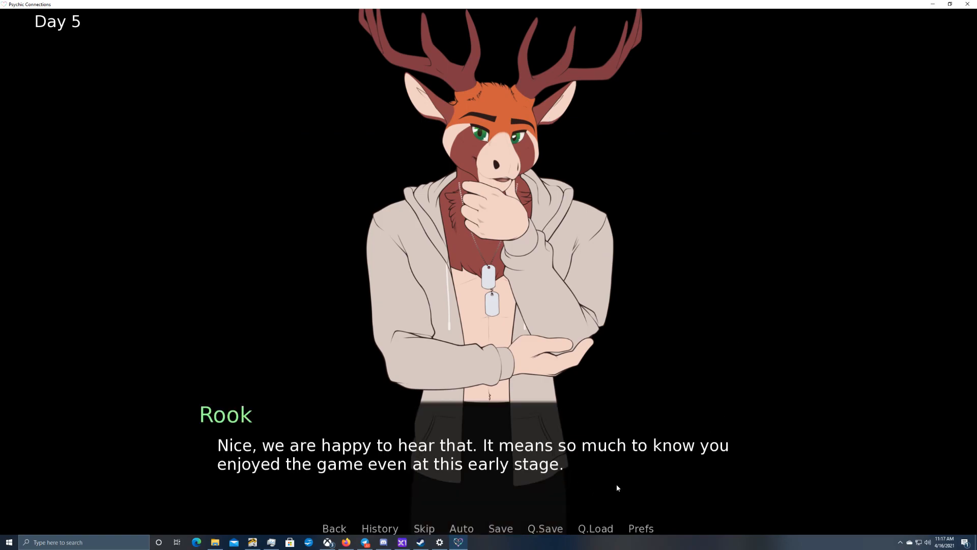
left_click(616, 488)
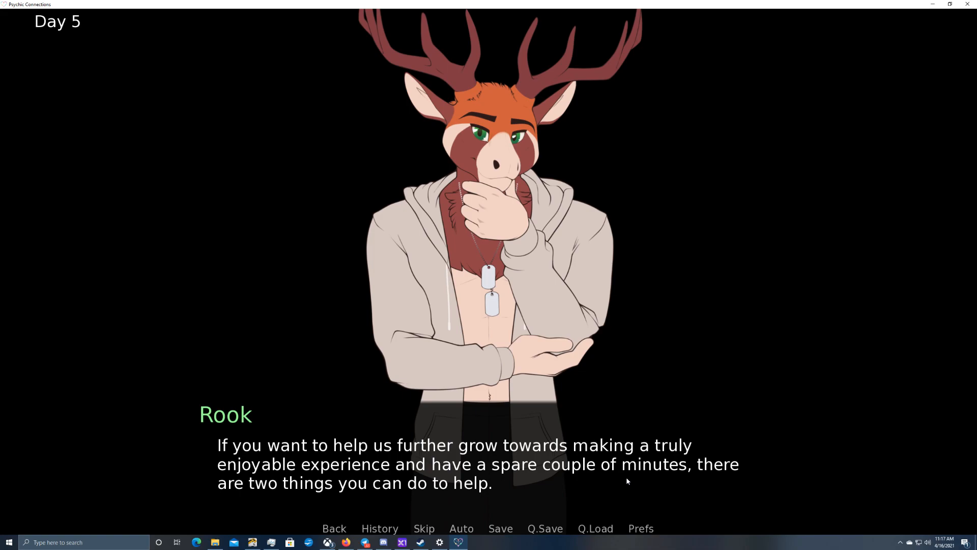
Advance Rook's lines explaining that ratings below 5 stars hurt the developers
left_click(627, 481)
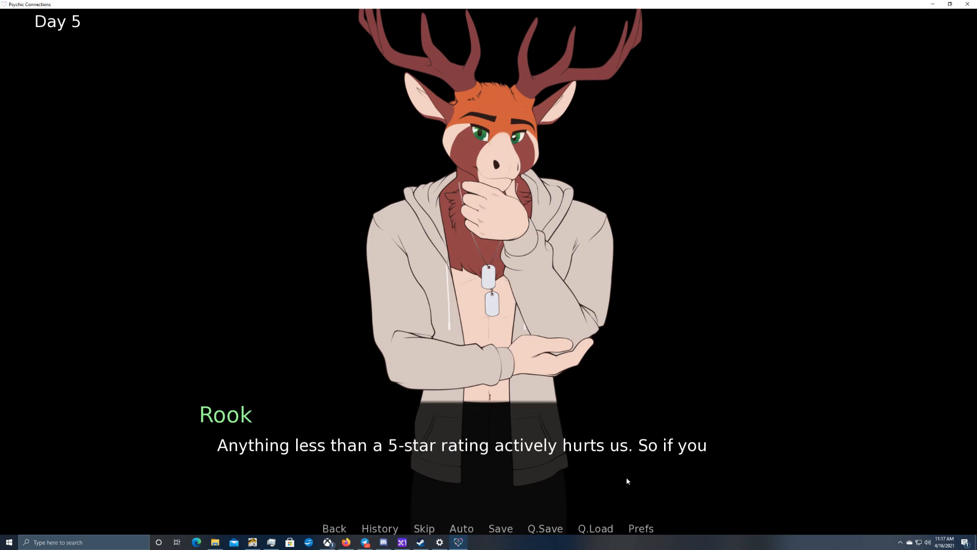
left_click(626, 480)
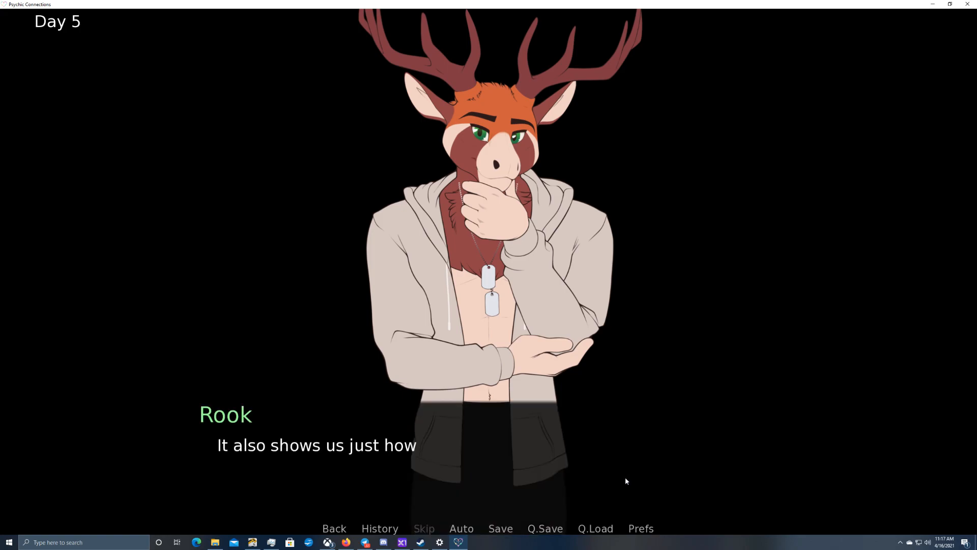
left_click(625, 480)
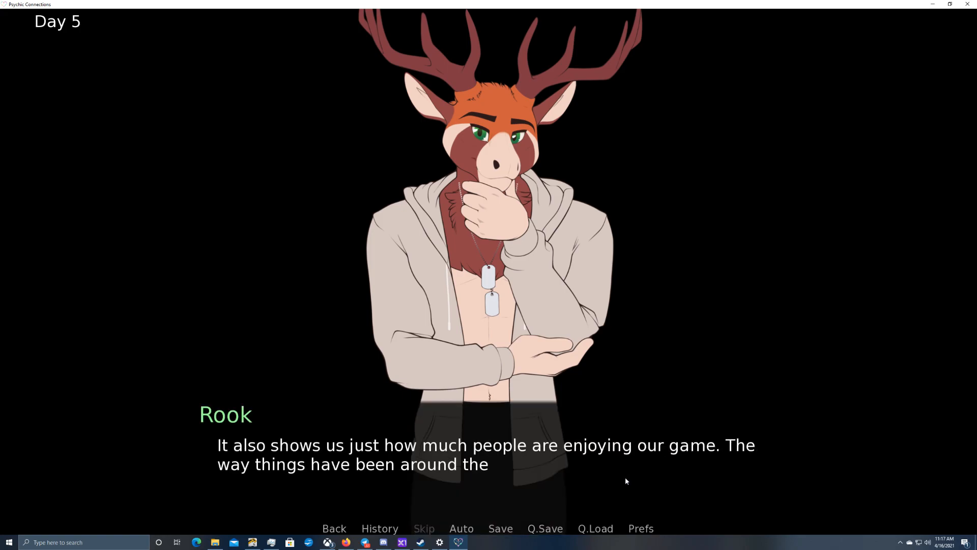
left_click(625, 481)
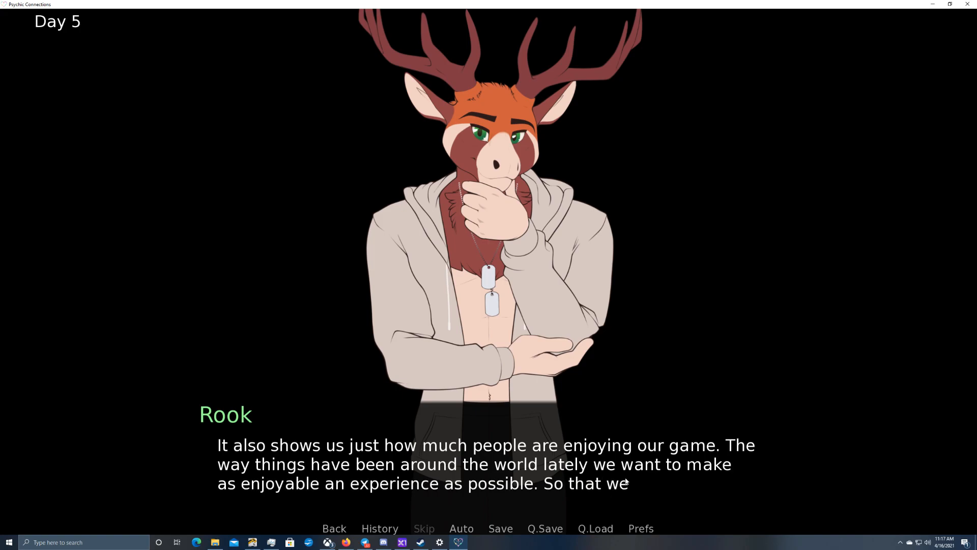
left_click(486, 464)
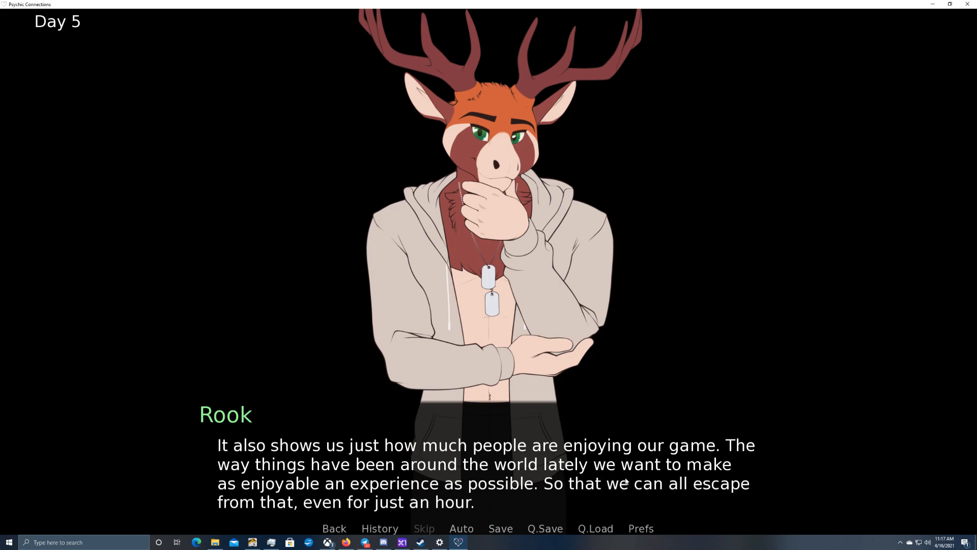
mouse_move(704, 502)
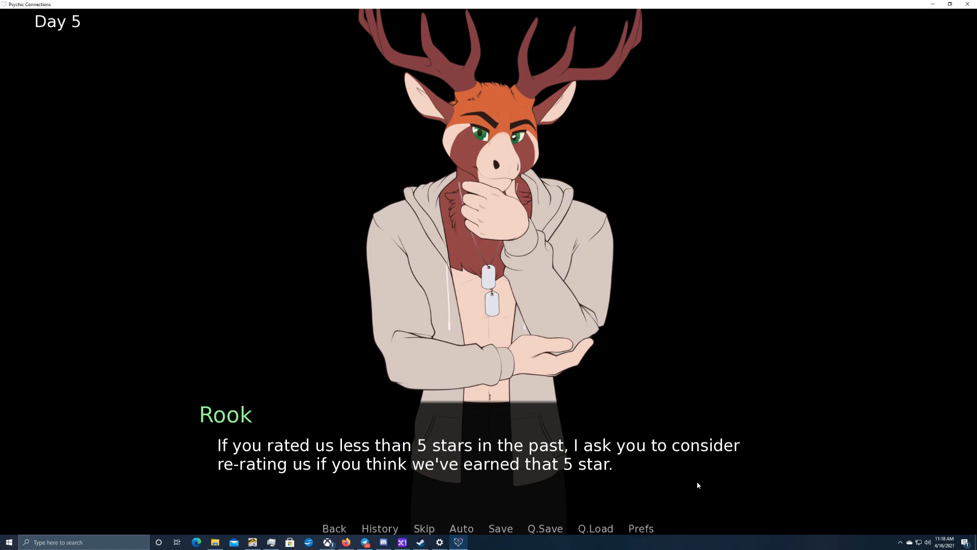
Advance Rook's message to the invitation to take the short multiple-choice survey
left_click(477, 453)
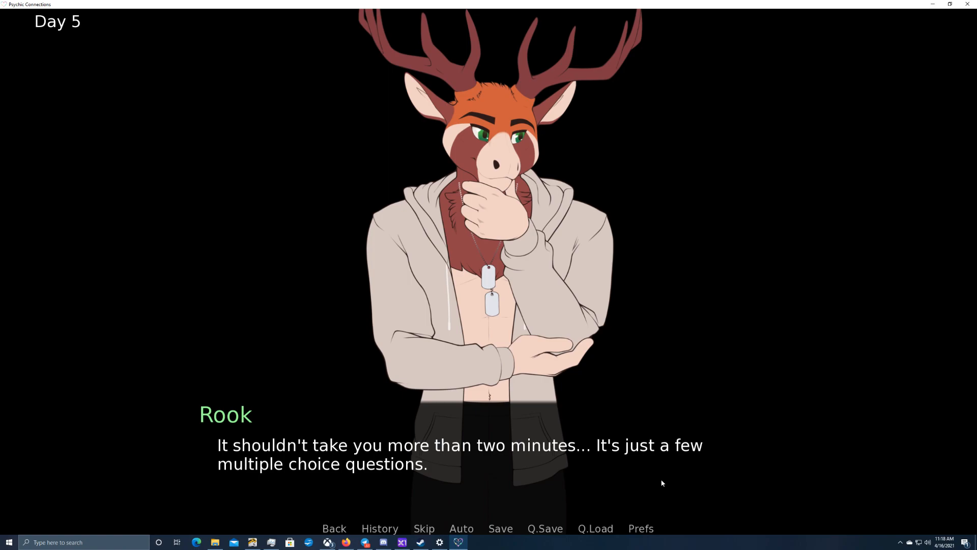
left_click(661, 482)
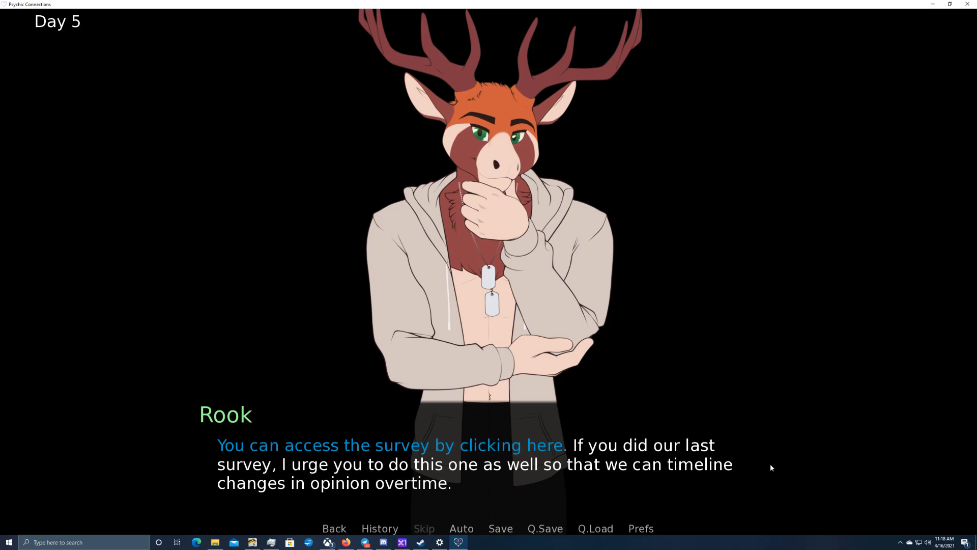
mouse_move(585, 479)
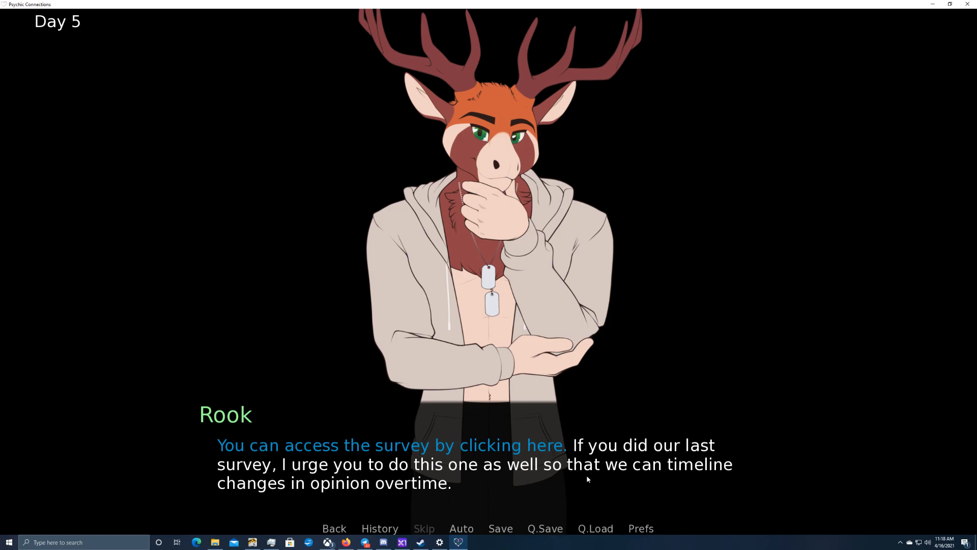
mouse_move(802, 375)
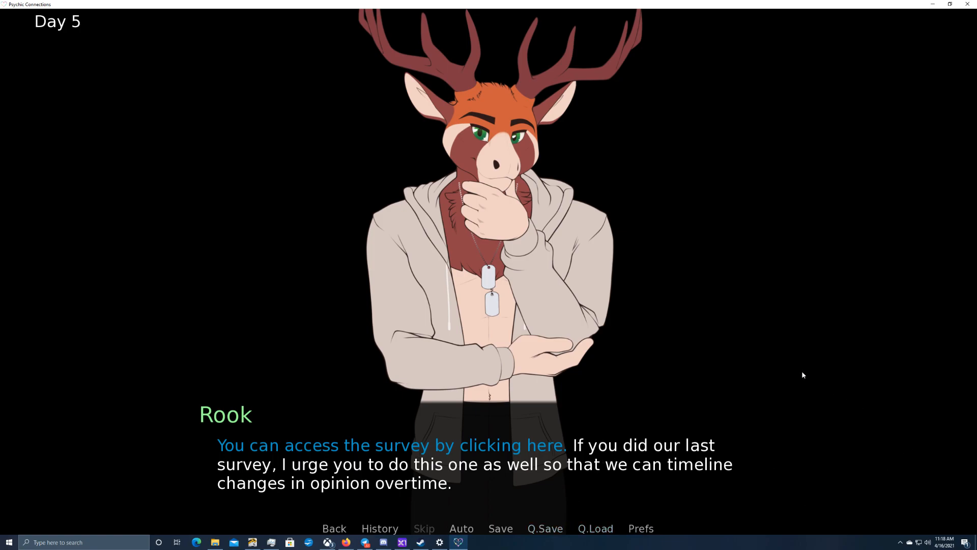